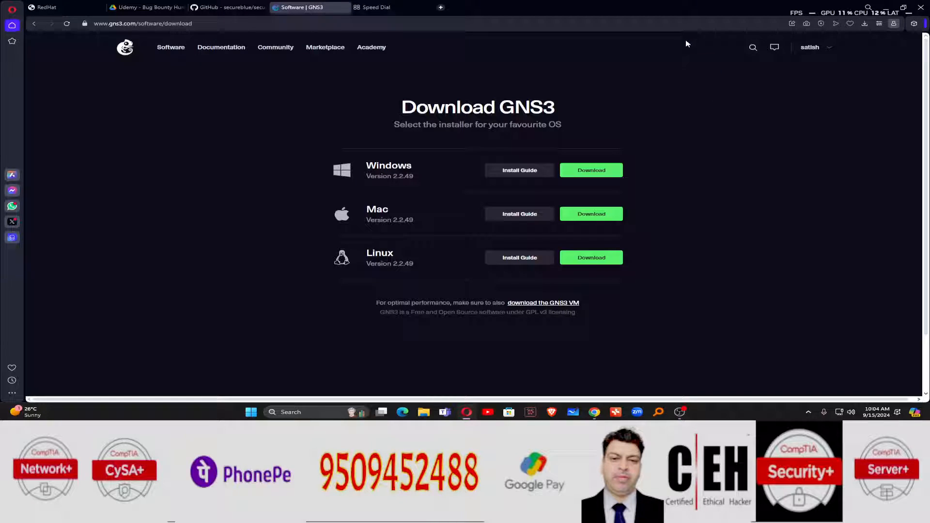
mouse_move(745, 130)
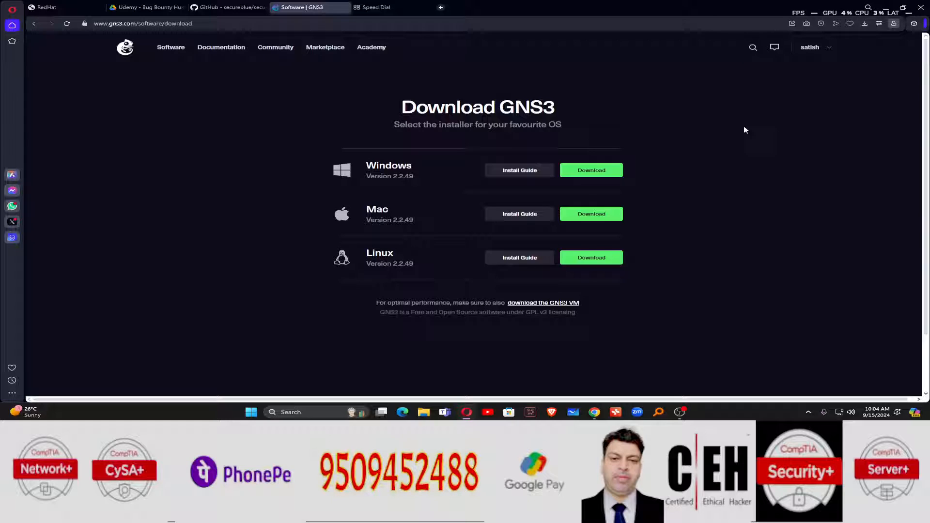
mouse_move(585, 169)
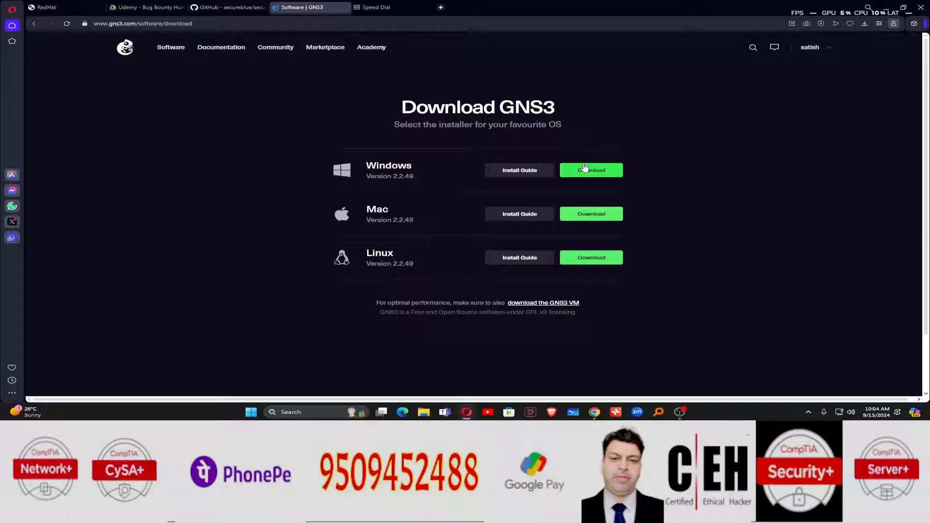
- Save the Windows GNS3 2.2.49 installer to Downloads and dismiss the thank-you popup
left_click(592, 169)
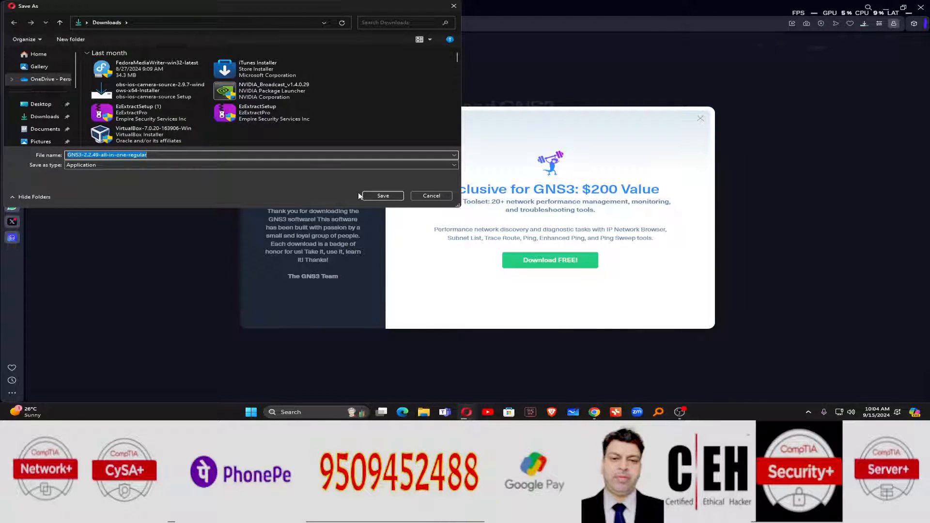
left_click(383, 195)
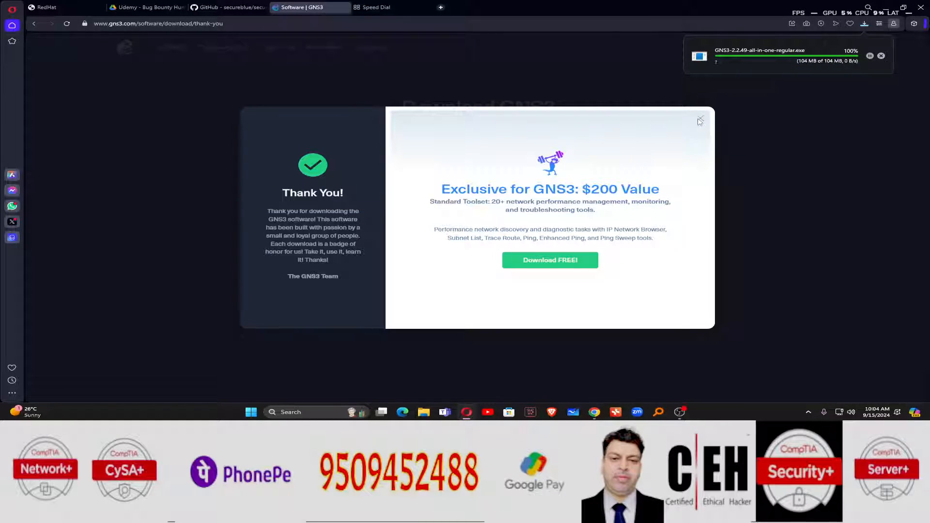
left_click(700, 120)
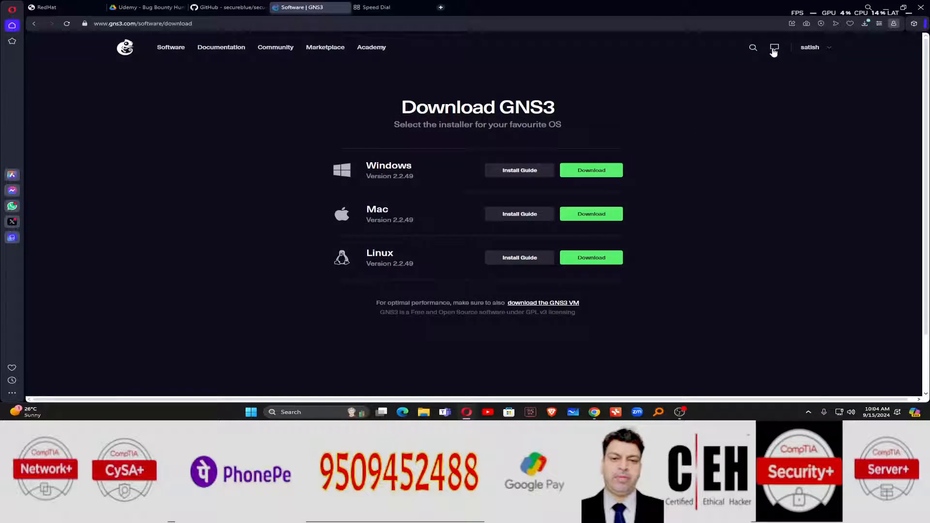
left_click(866, 24)
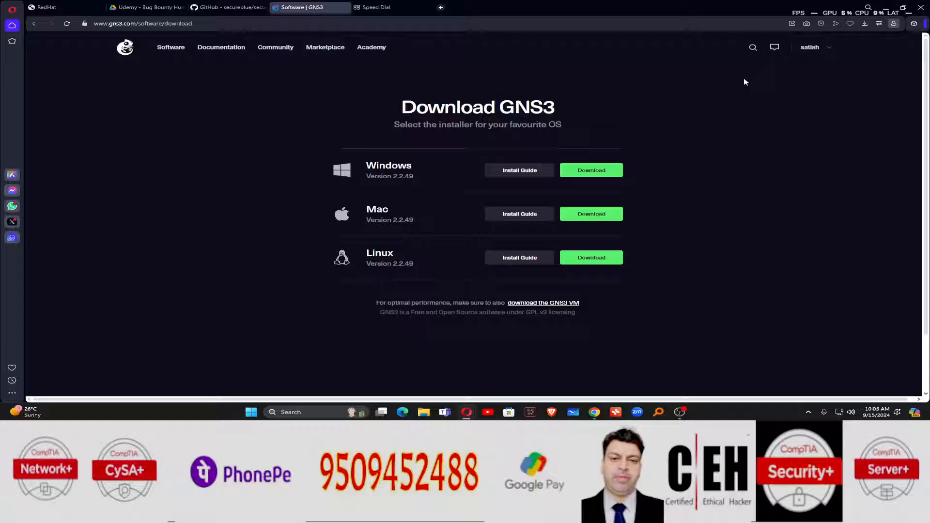
- Launch the downloaded GNS3 2.2.49 installer and reposition its loading window
left_click(591, 170)
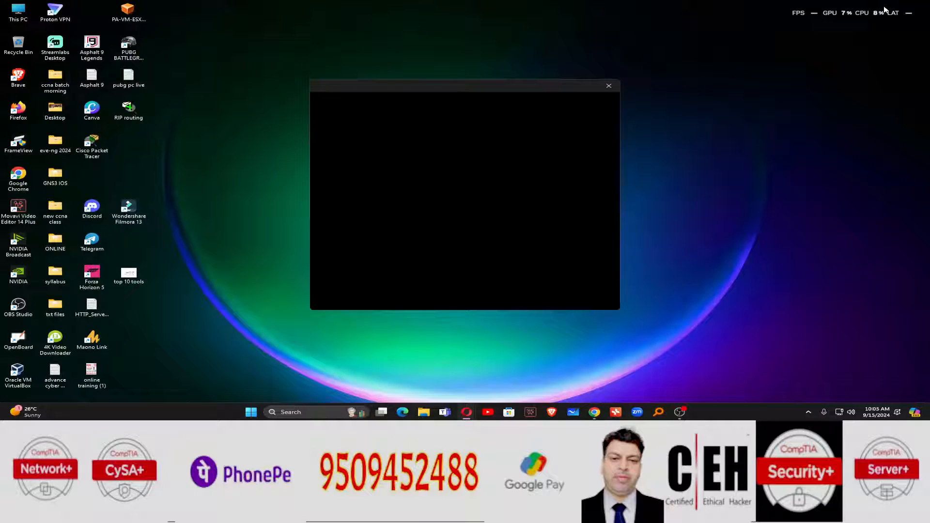
left_click_drag(465, 85, 386, 69)
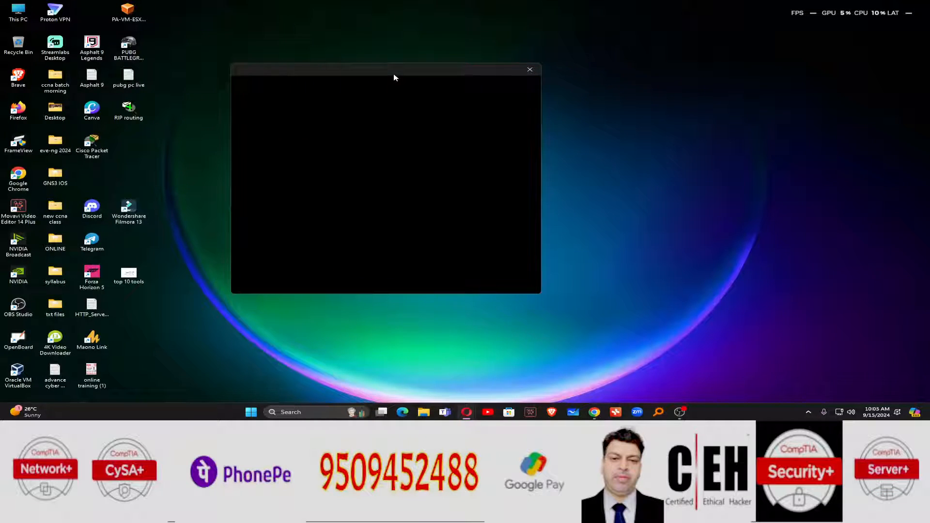
mouse_move(381, 113)
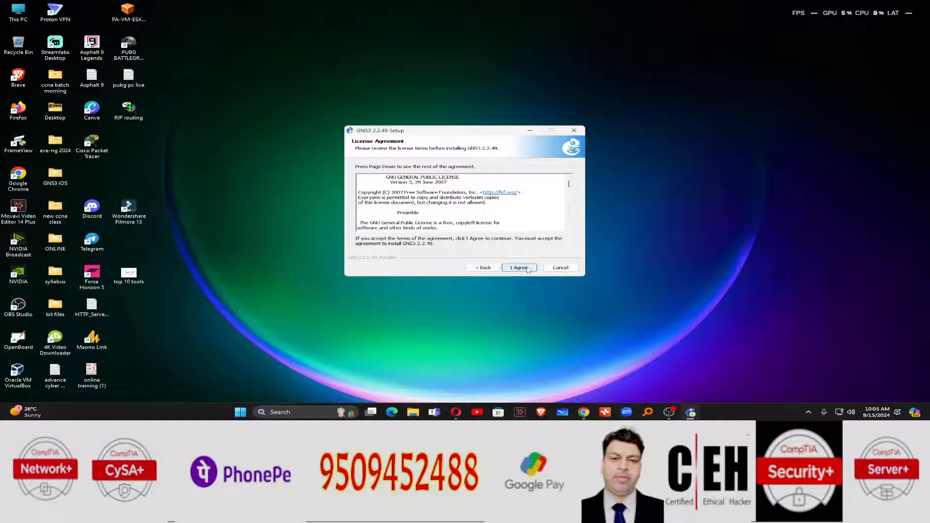
- Accept the license, adjust component checkboxes, and keep the C:\Program Files\GNS3 install folder
left_click(519, 268)
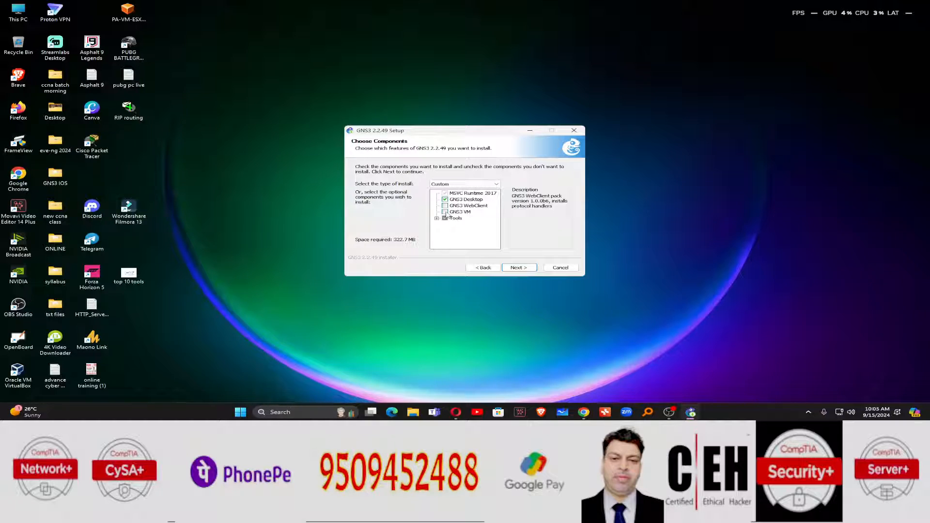
left_click(445, 219)
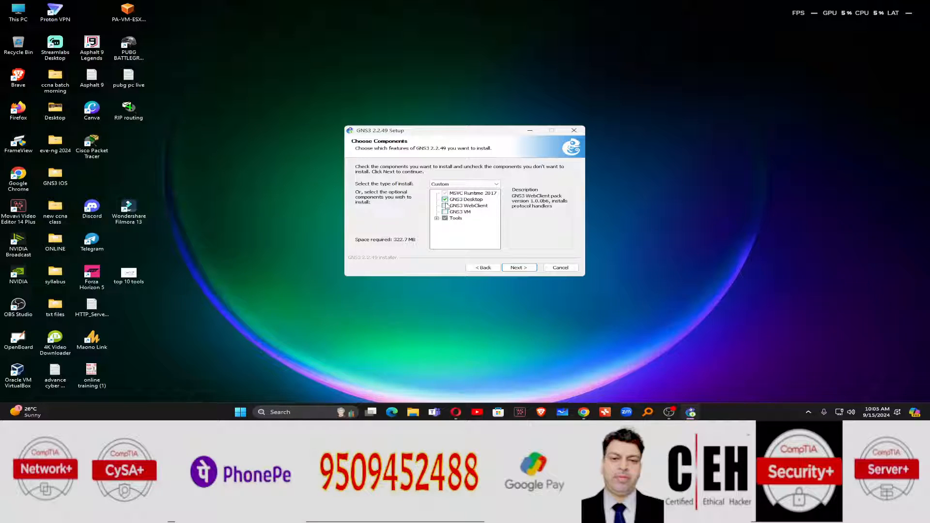
left_click(445, 206)
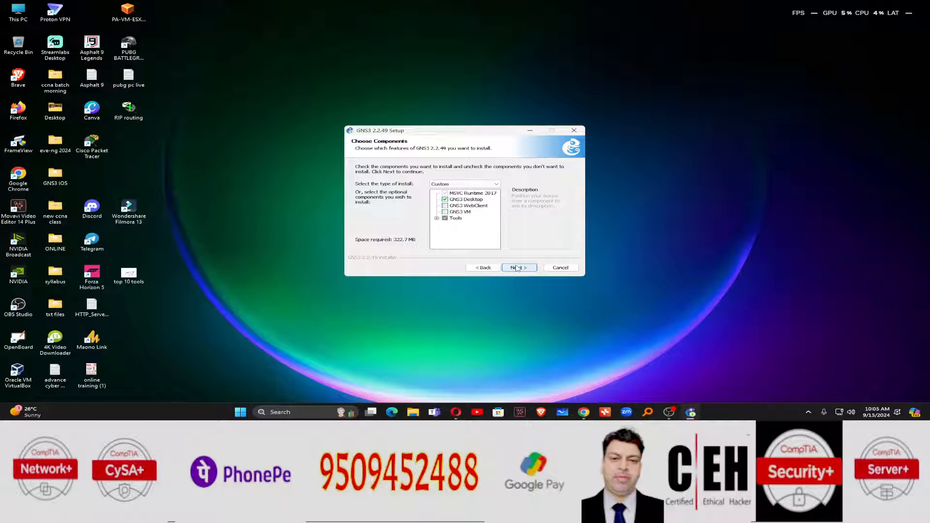
left_click(519, 268)
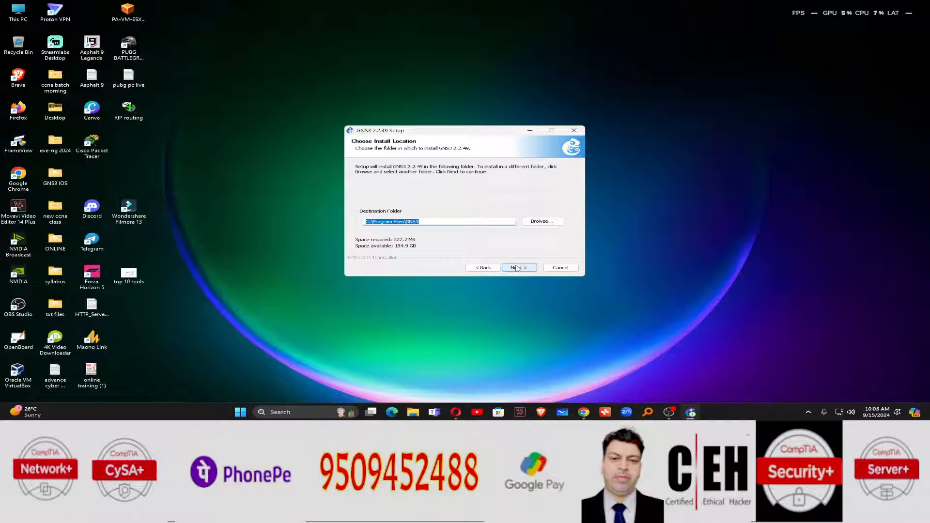
left_click(519, 267)
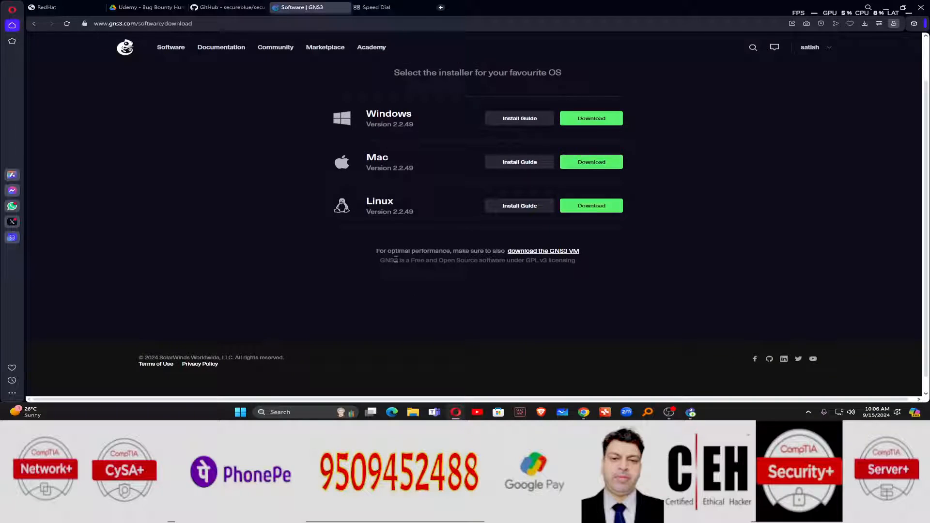
left_click_drag(377, 251, 498, 250)
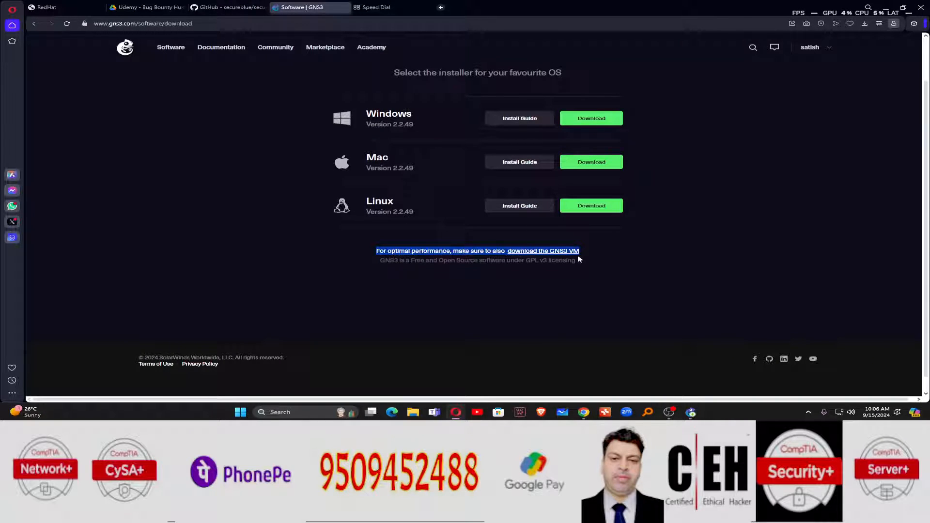
mouse_move(561, 251)
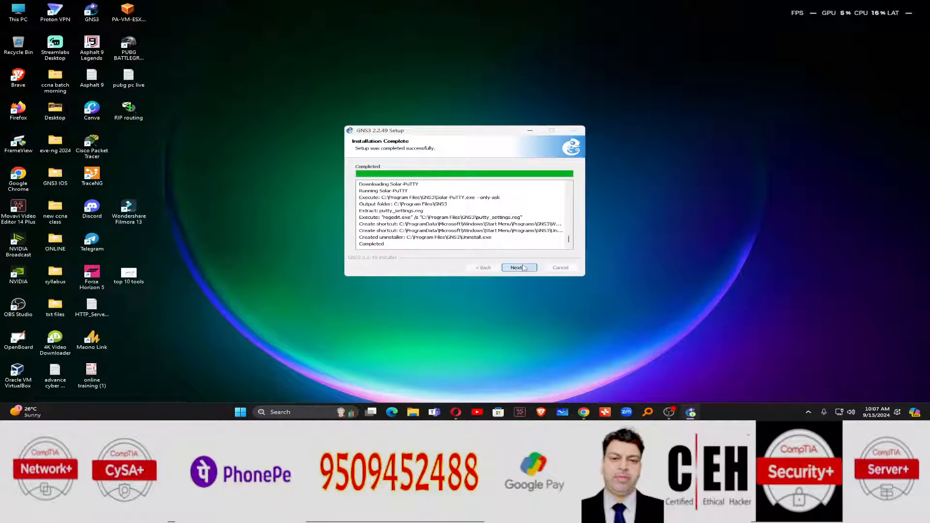
- Decline the SolarWinds Standard Toolset offer and finish the GNS3 2.2.49 setup
left_click(519, 267)
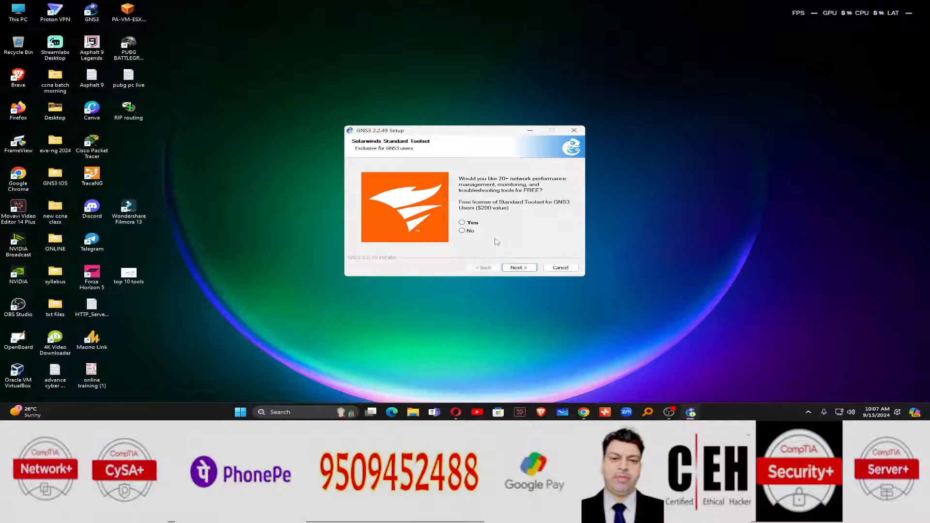
left_click(520, 268)
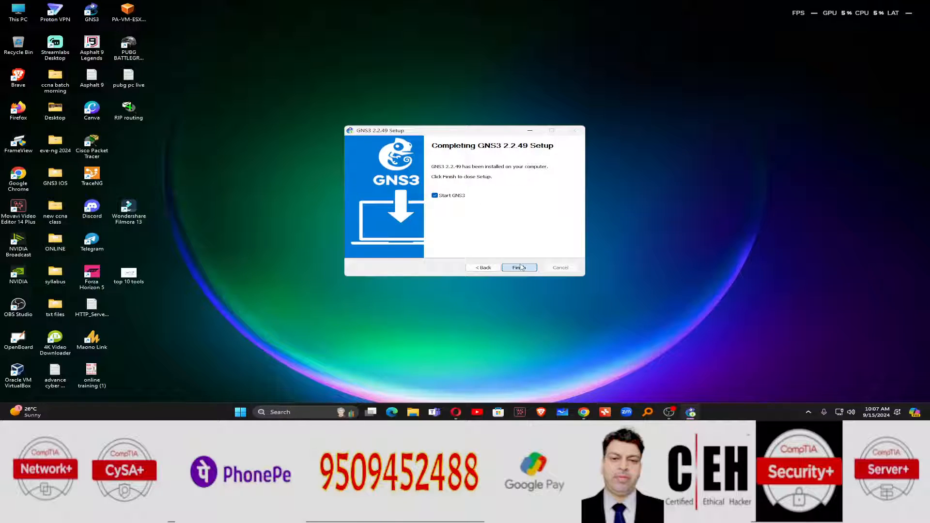
left_click(519, 267)
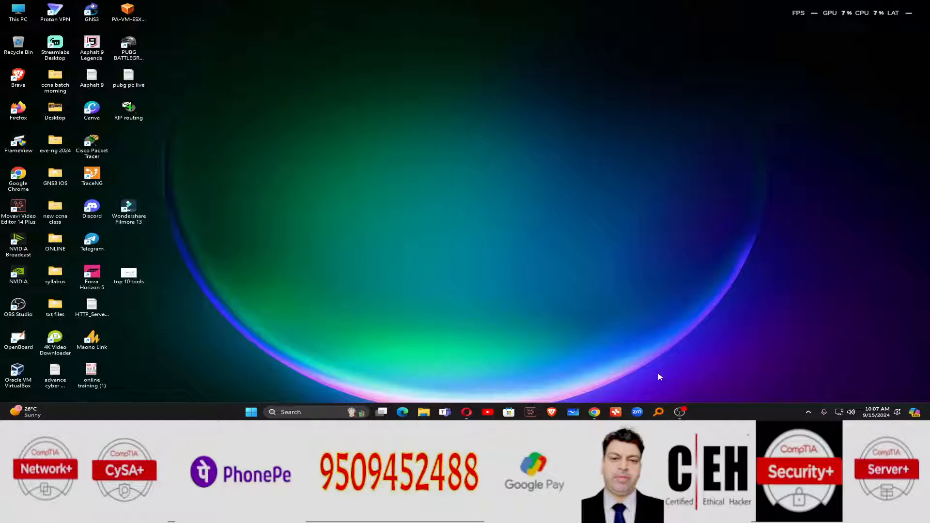
mouse_move(408, 129)
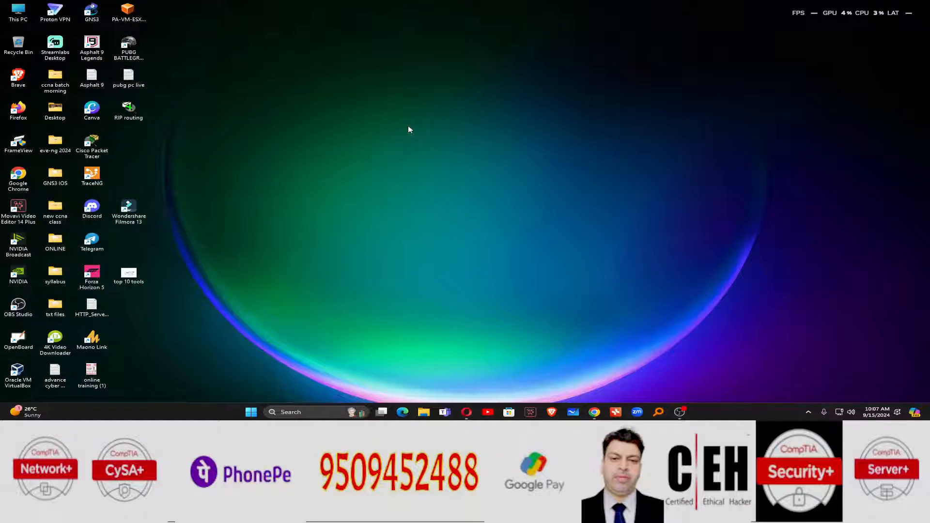
mouse_move(407, 143)
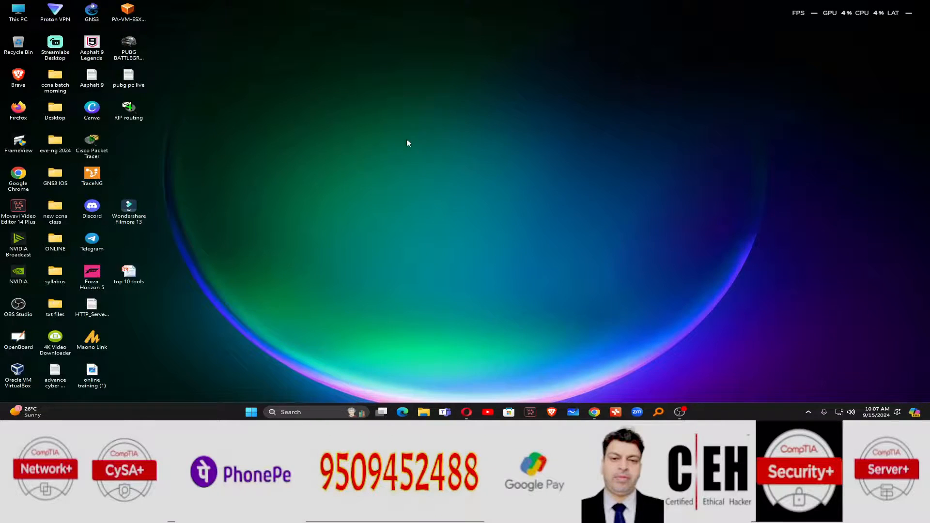
- Launch GNS3 from the desktop shortcut, overriding the already-running instance warning
left_click(92, 10)
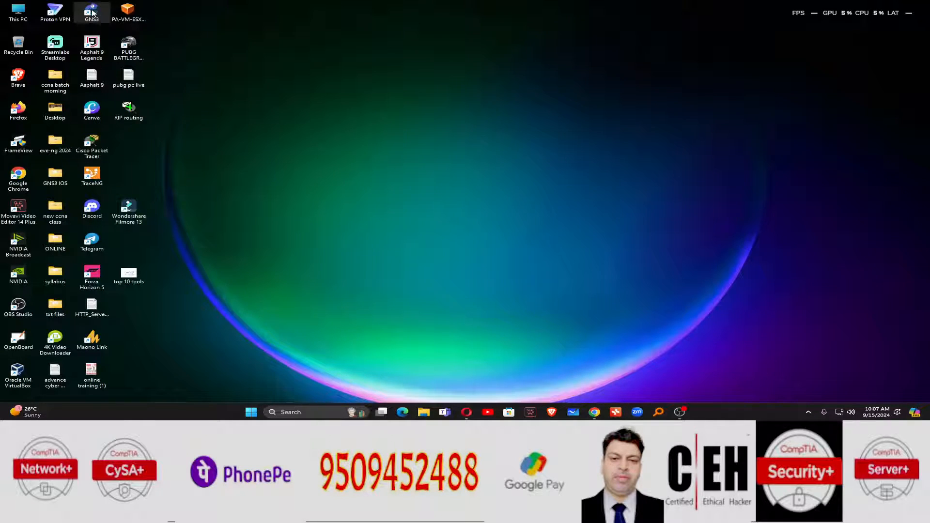
double_click(92, 9)
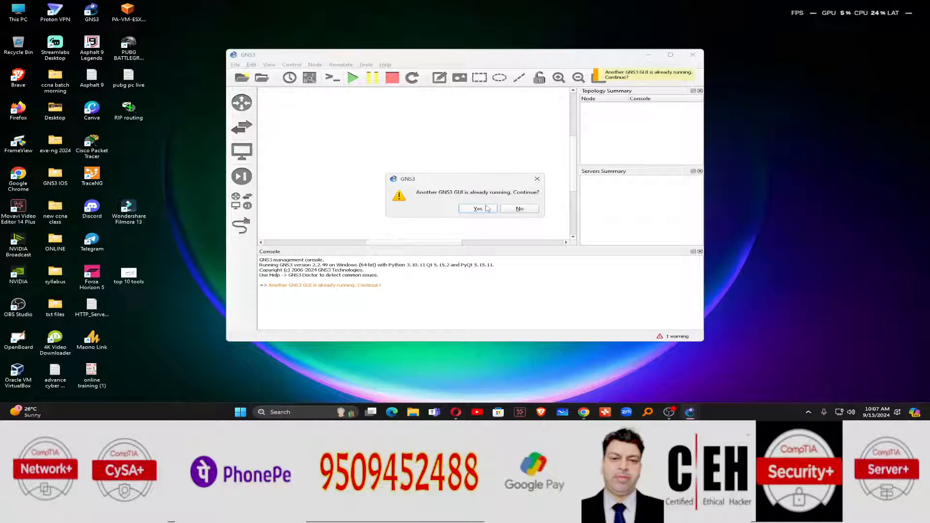
left_click(478, 208)
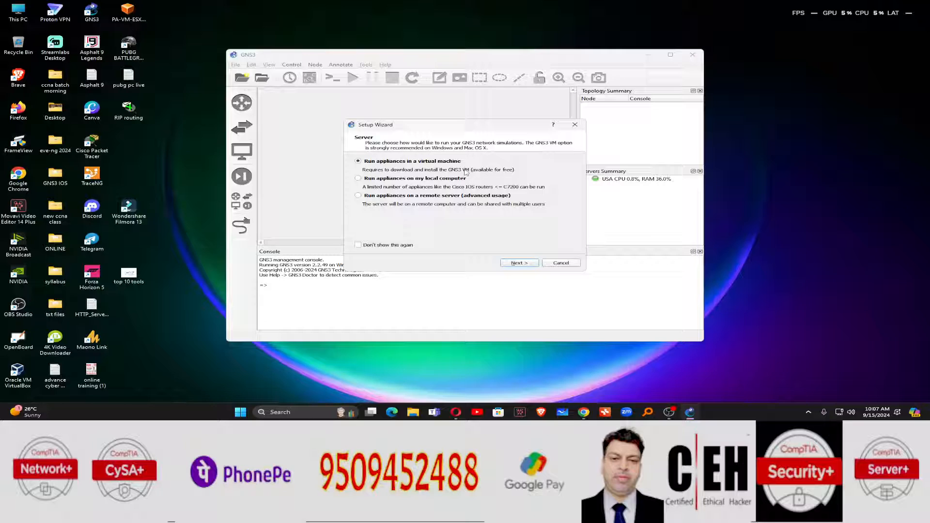
mouse_move(422, 178)
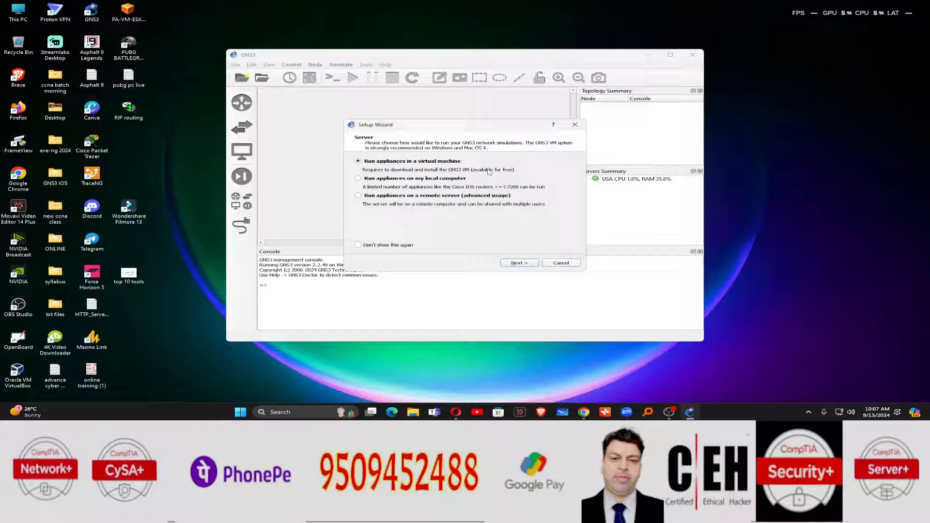
mouse_move(453, 379)
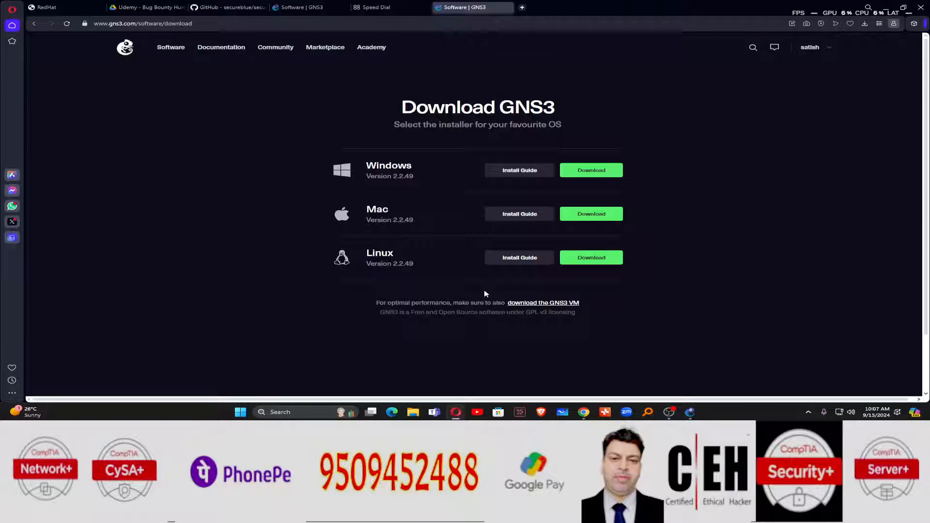
- Download the 842 MB GNS3 VM 2.2.49 VirtualBox zip and check its progress
left_click(544, 303)
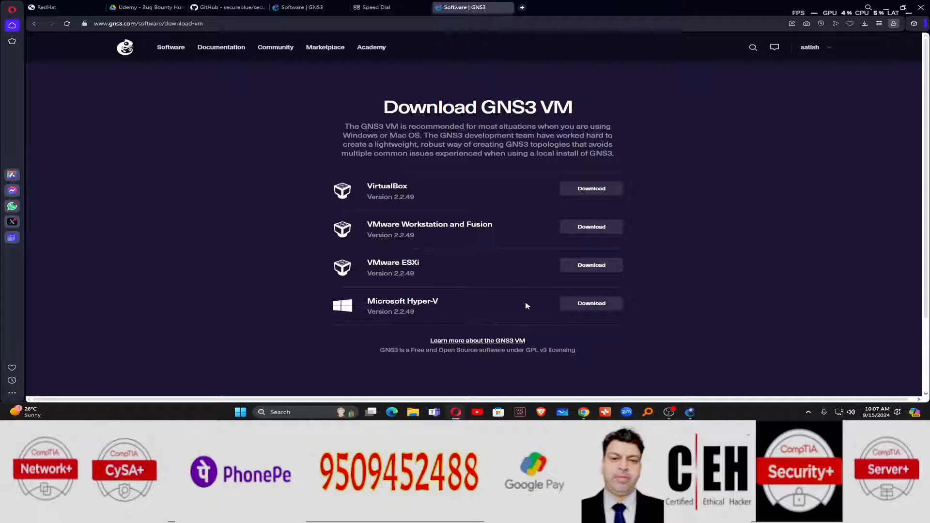
mouse_move(478, 195)
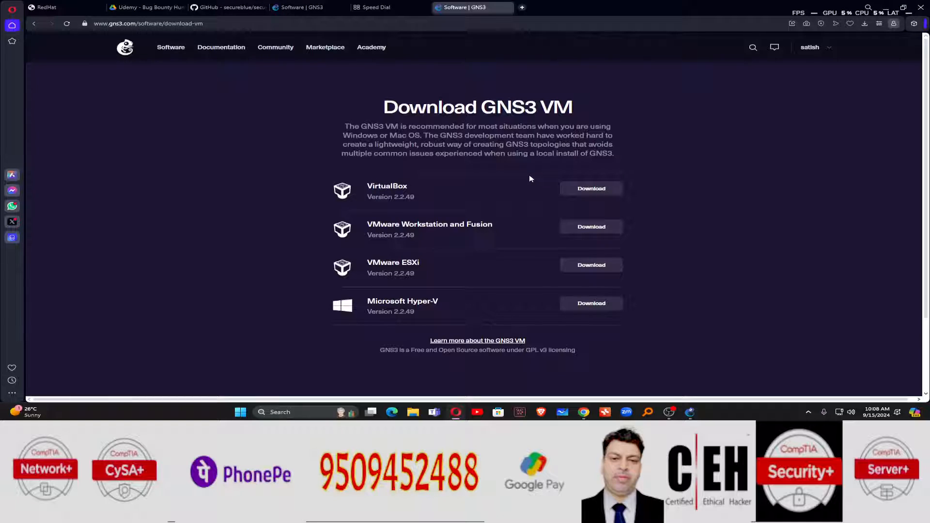
mouse_move(472, 235)
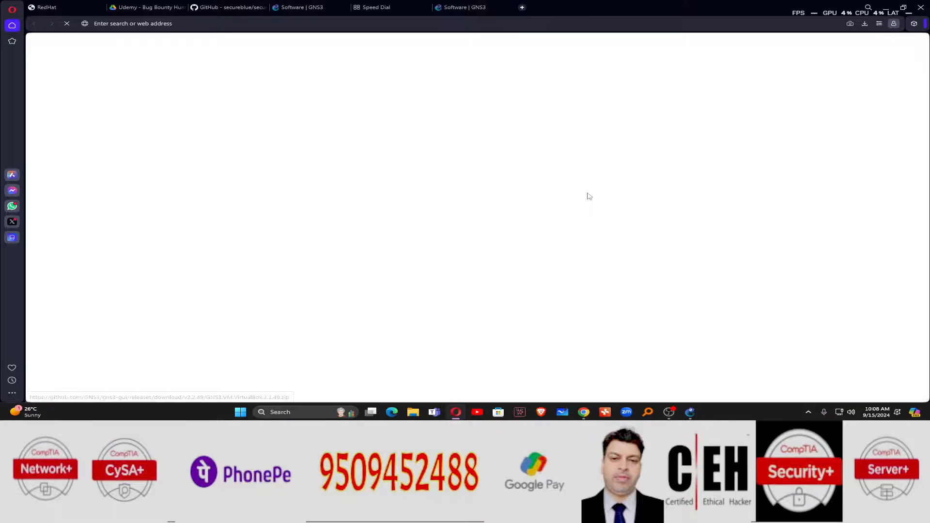
left_click(591, 189)
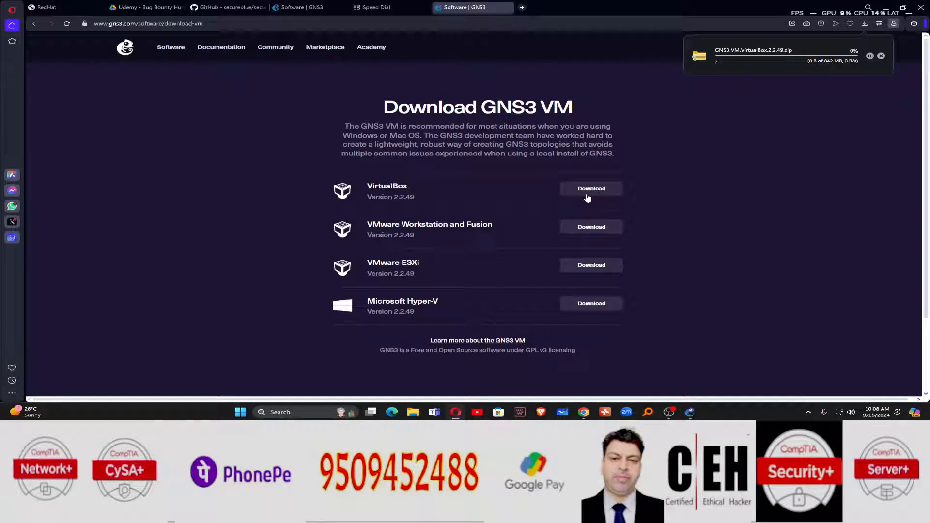
mouse_move(735, 78)
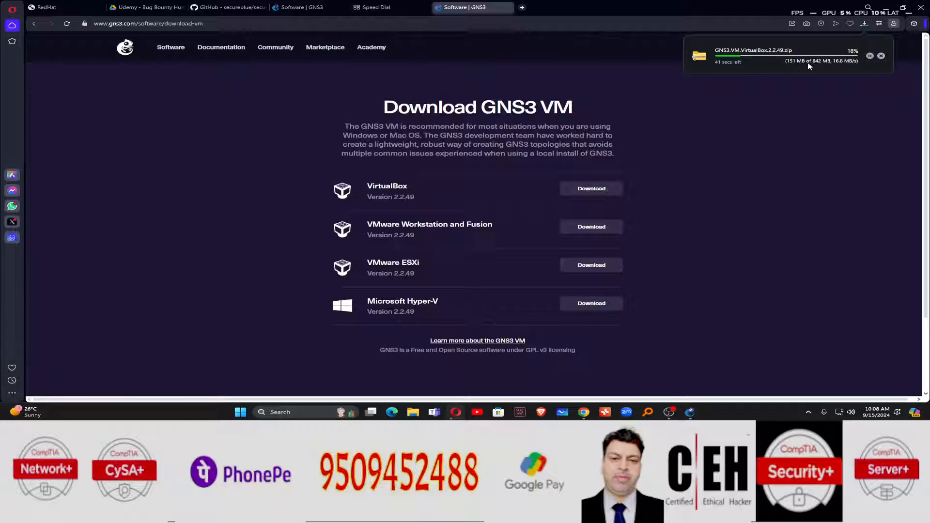
mouse_move(778, 132)
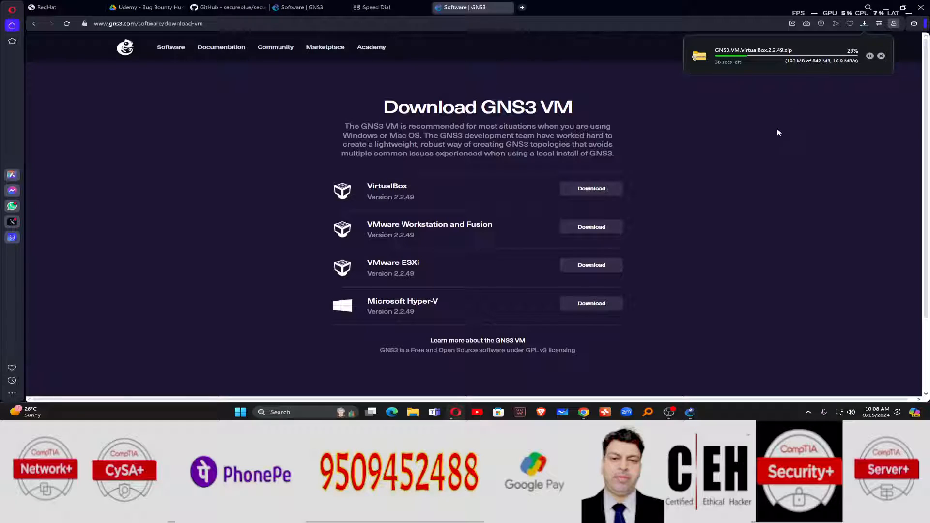
mouse_move(669, 413)
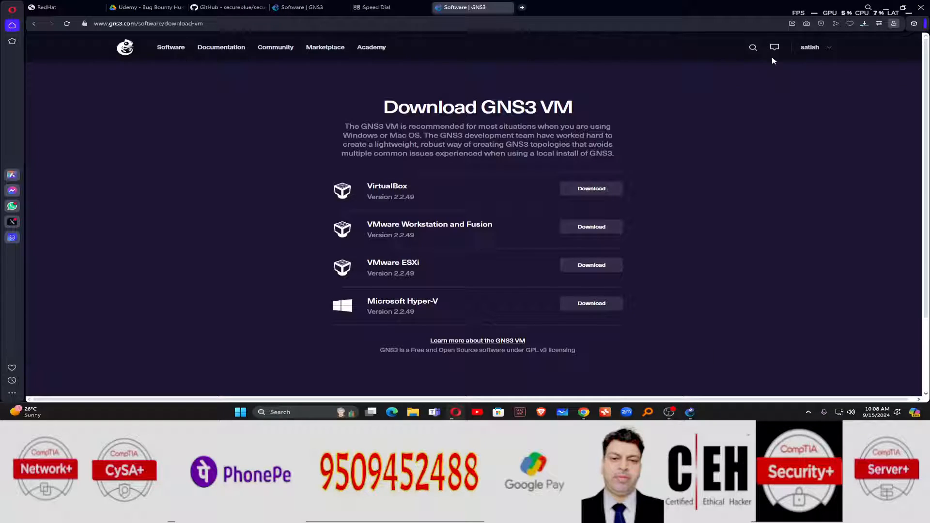
left_click(865, 24)
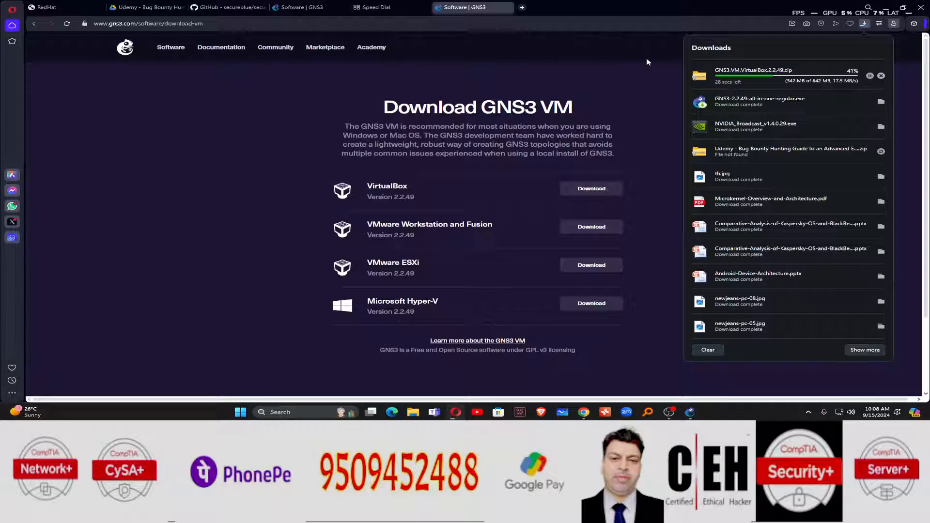
- Wait for the VM zip to finish, then hide GNS3 and view finished downloads
left_click(690, 412)
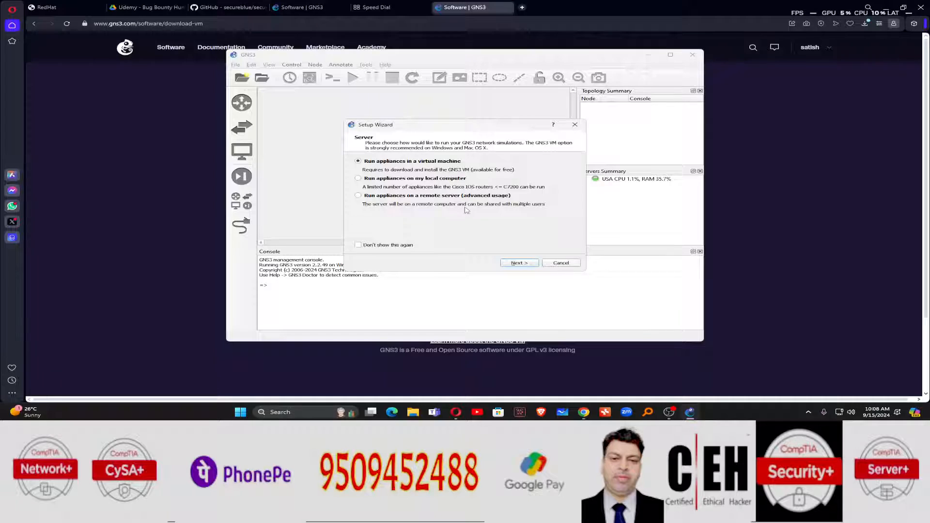
mouse_move(533, 210)
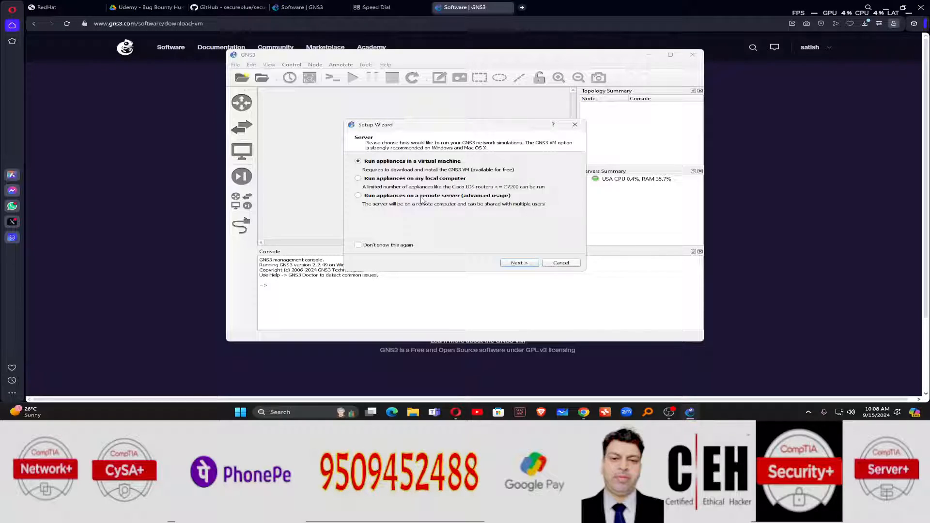
mouse_move(402, 203)
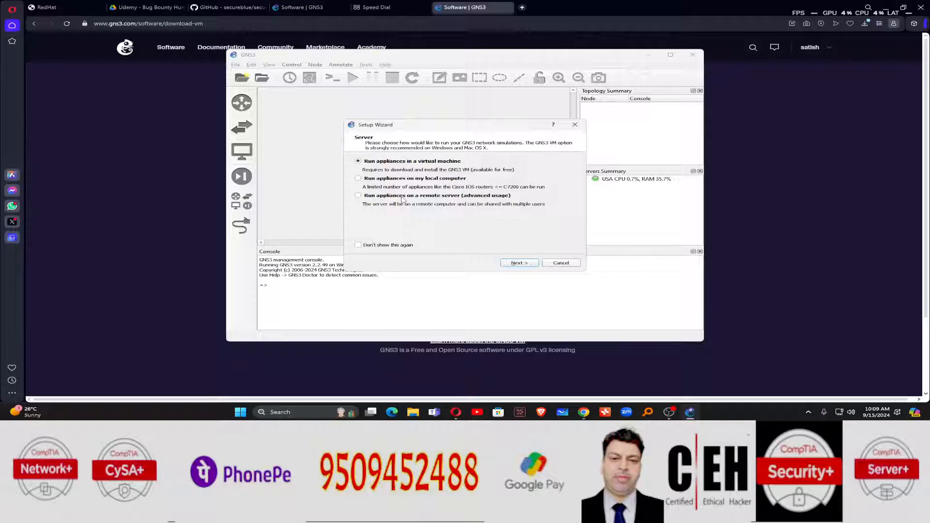
mouse_move(418, 213)
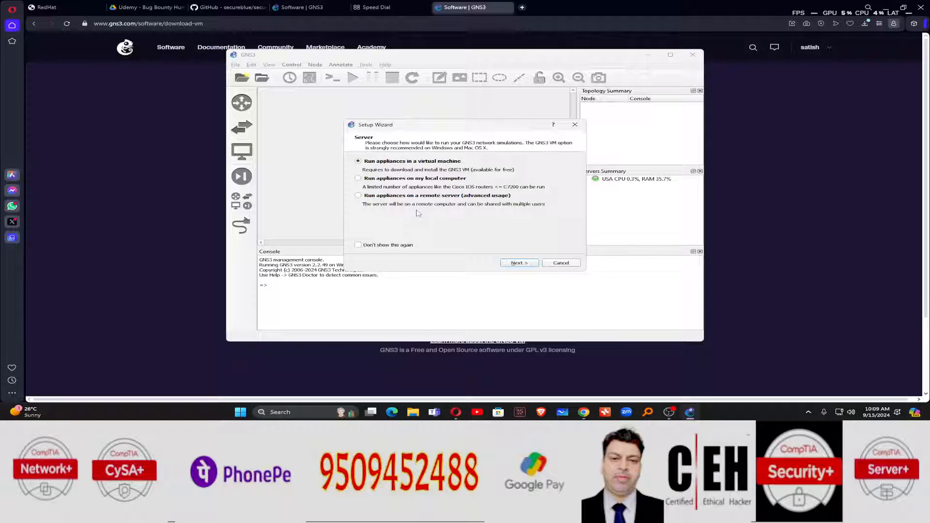
mouse_move(427, 213)
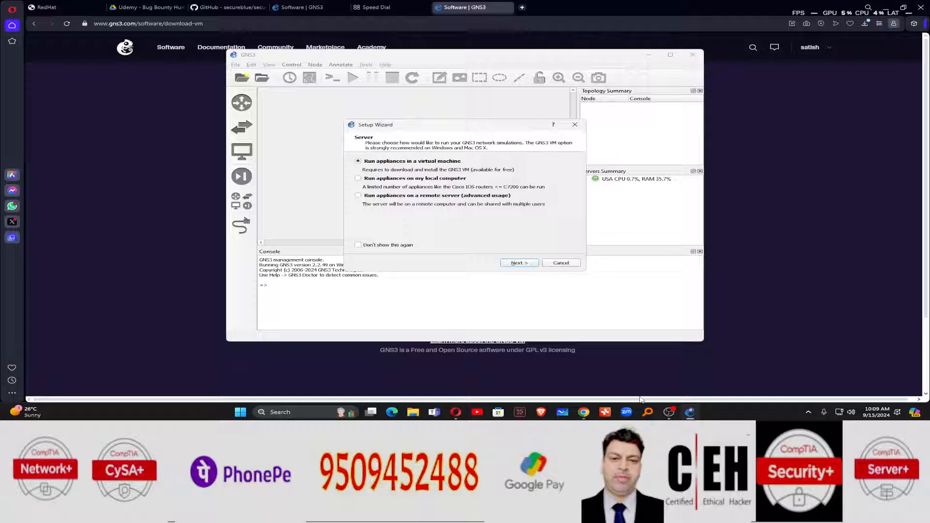
left_click(575, 124)
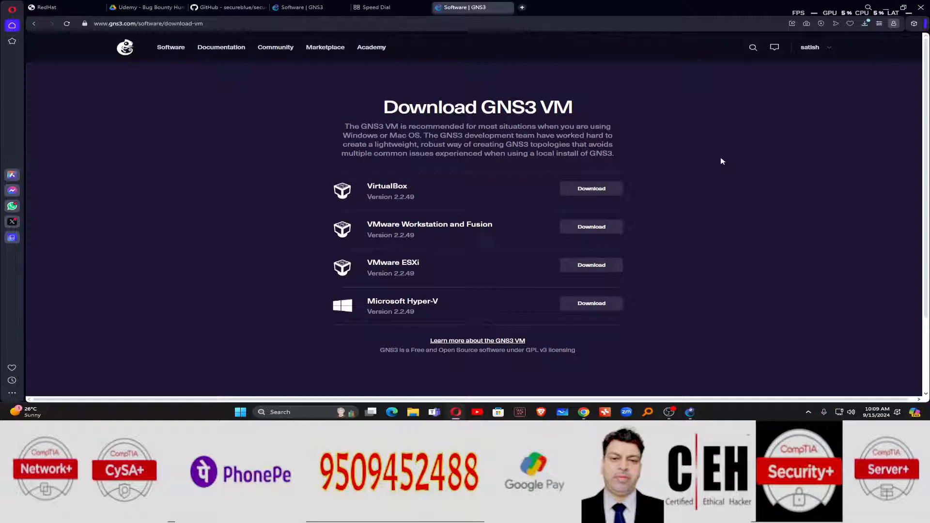
left_click(866, 24)
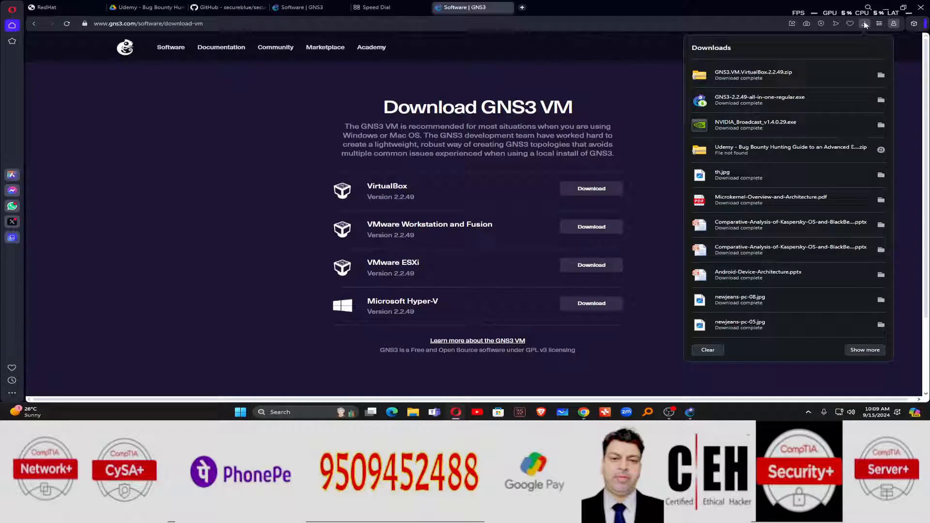
mouse_move(881, 77)
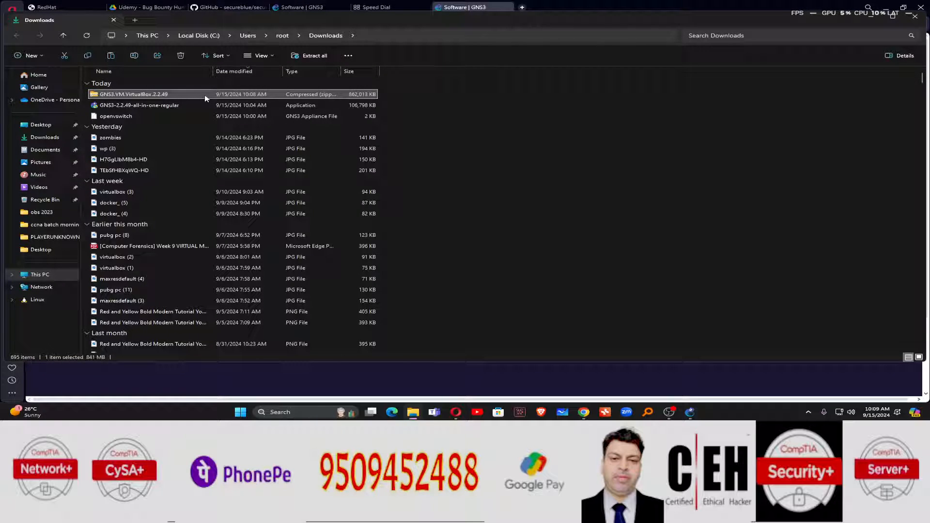
- Extract GNS3.VM.VirtualBox.2.2.49 into its own folder and copy the extracted appliance file
double_click(131, 94)
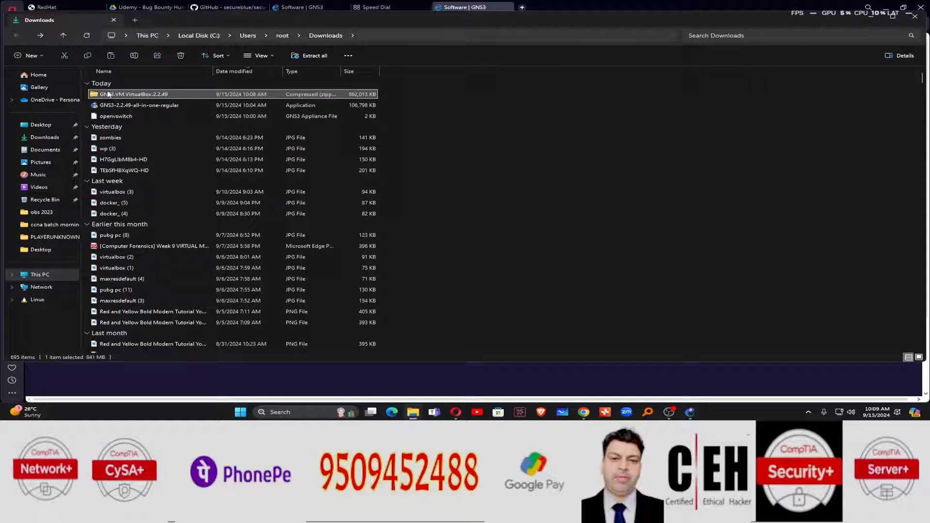
right_click(108, 94)
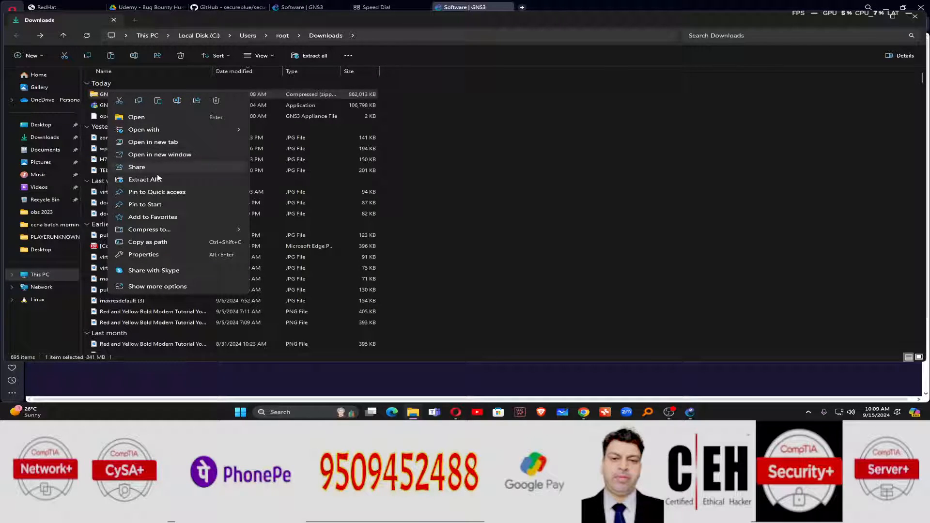
left_click(146, 179)
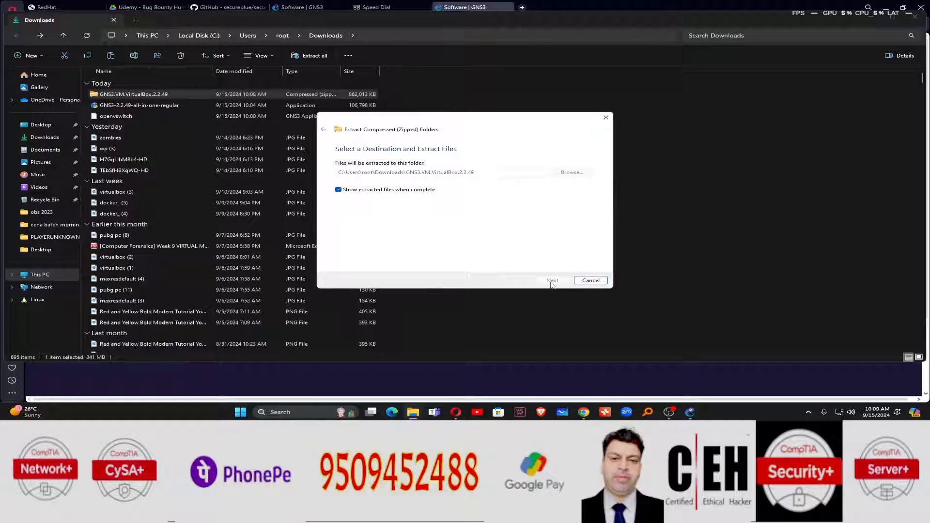
left_click(553, 281)
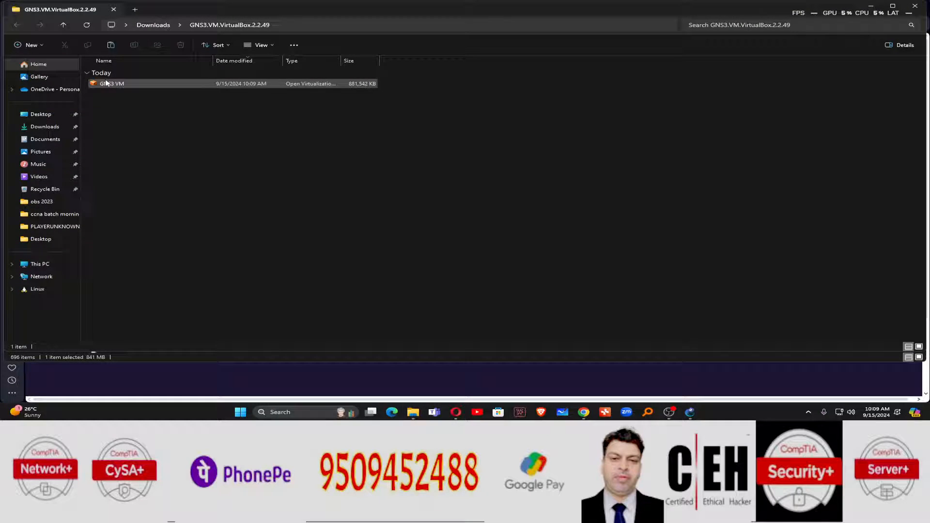
right_click(109, 83)
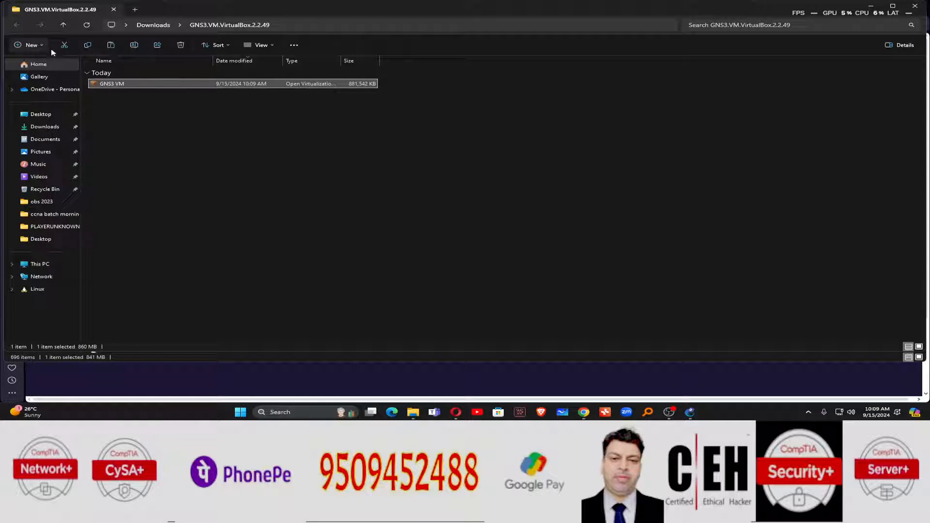
left_click(65, 25)
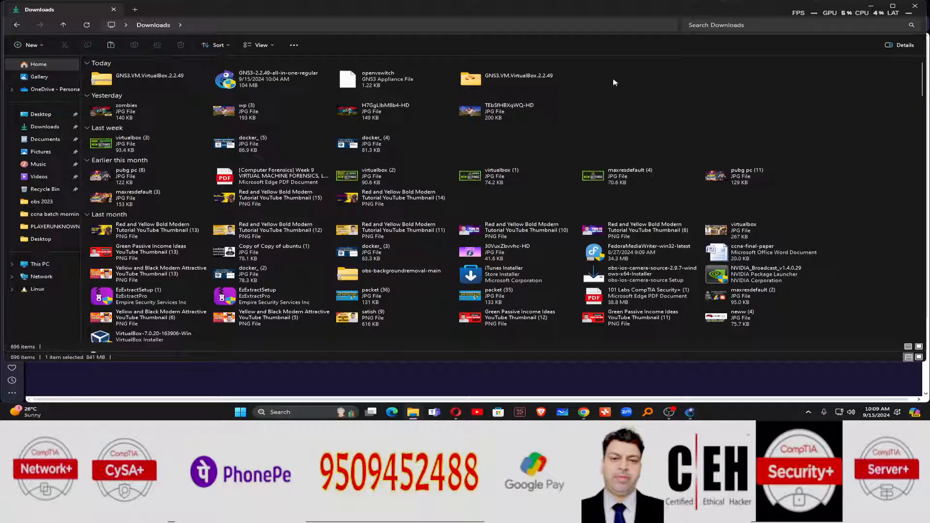
mouse_move(804, 91)
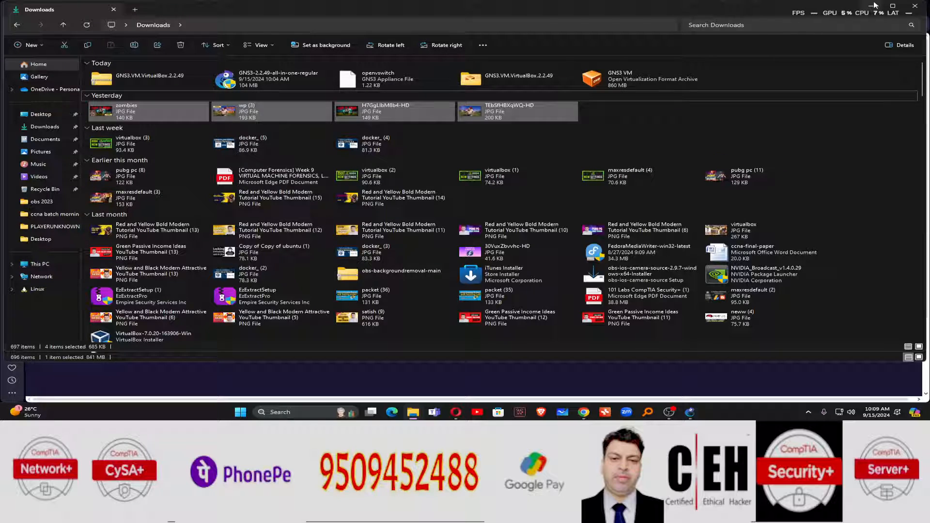
- Open the GNS3 VM .ova from Downloads in VirtualBox's Import Virtual Appliance wizard
left_click(641, 79)
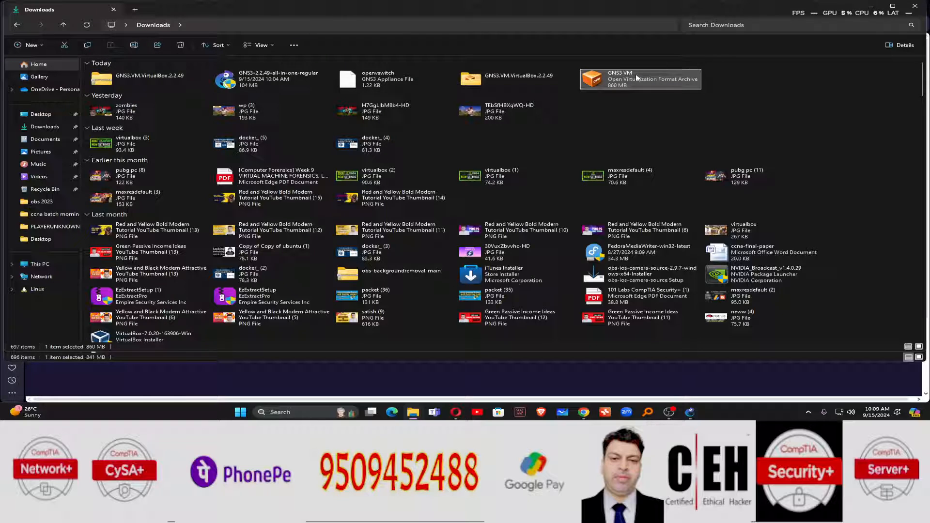
double_click(641, 79)
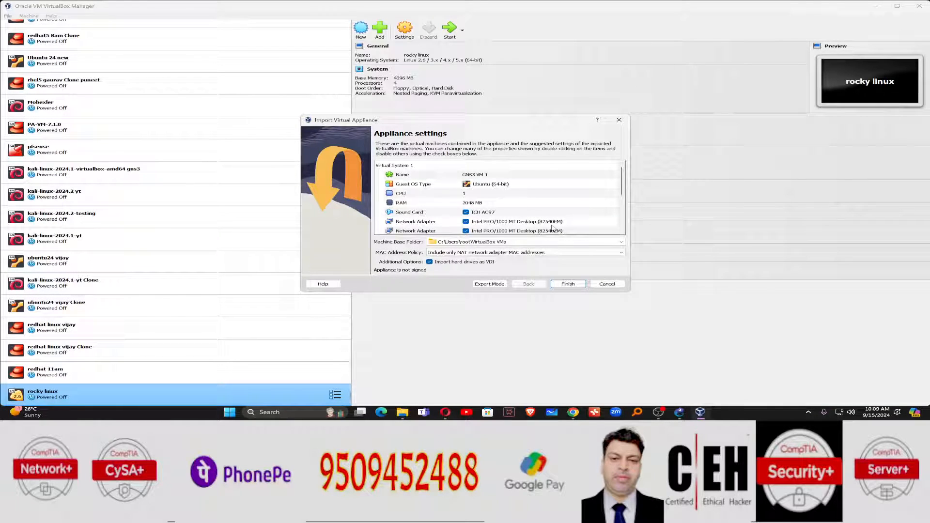
mouse_move(576, 284)
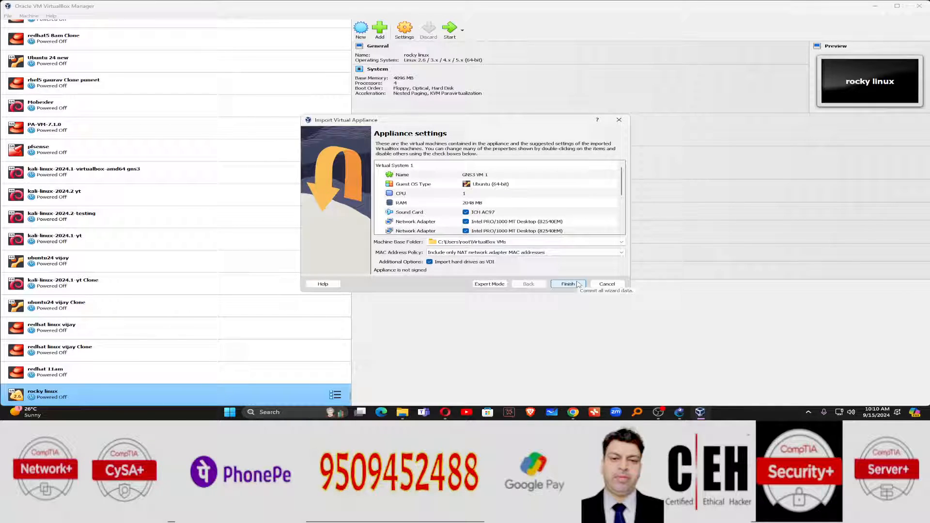
- Start importing the GNS3 VM appliance into VirtualBox as 'GNS3 VM 1'
left_click(567, 284)
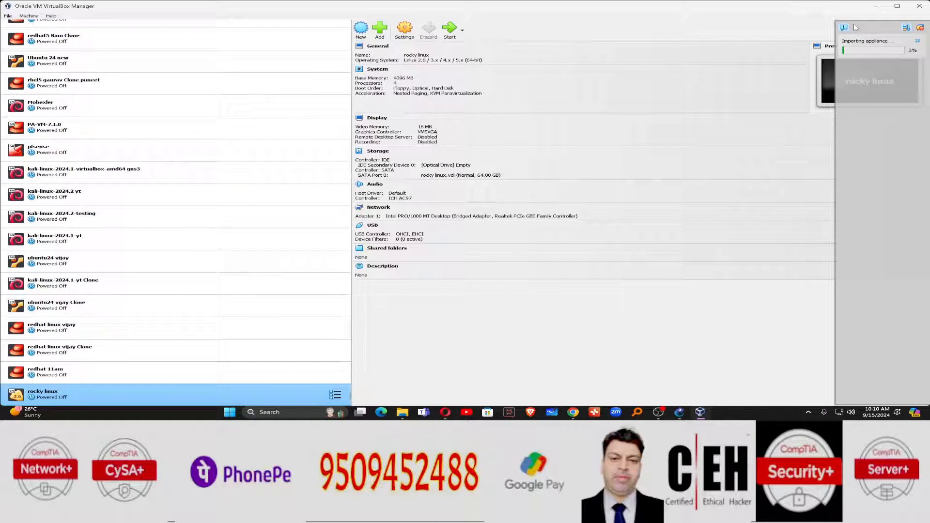
mouse_move(905, 58)
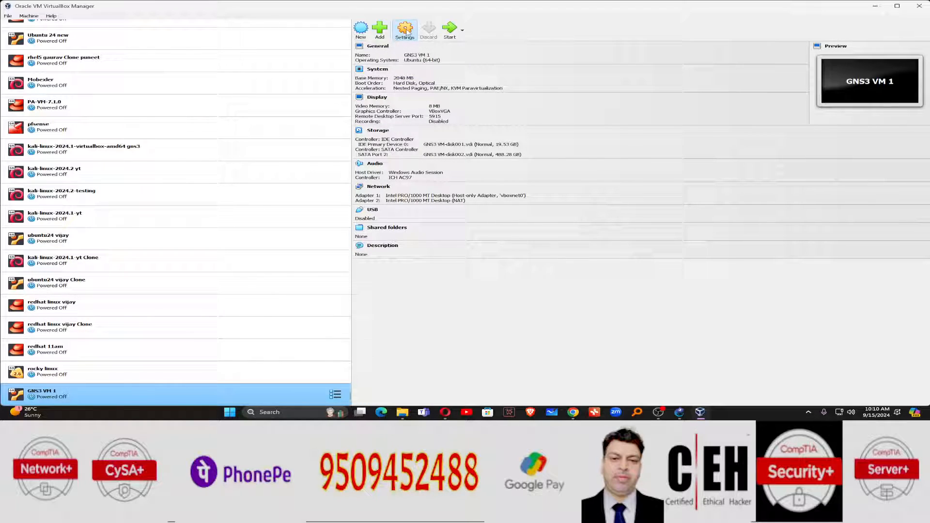
- In GNS3 VM 1's settings, set video memory to 116 MB and base memory to 6652 MB, and save
left_click(404, 27)
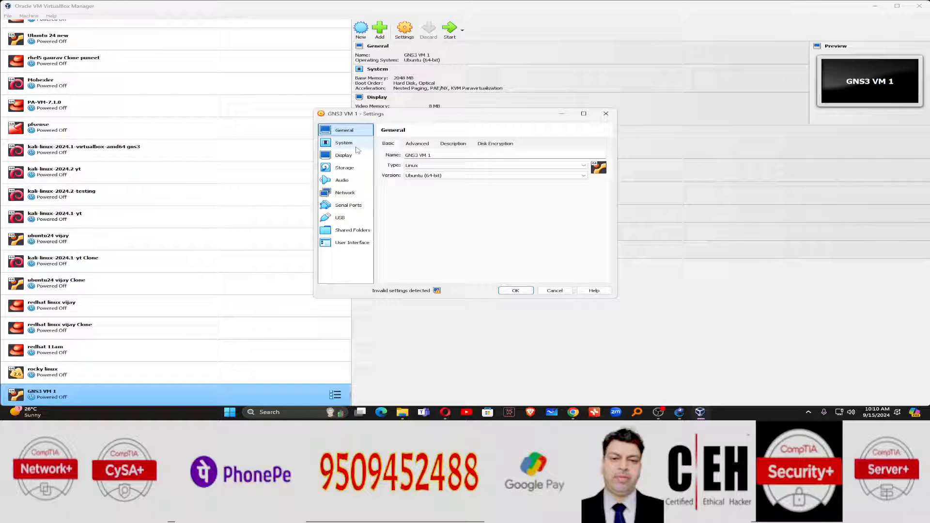
left_click(344, 143)
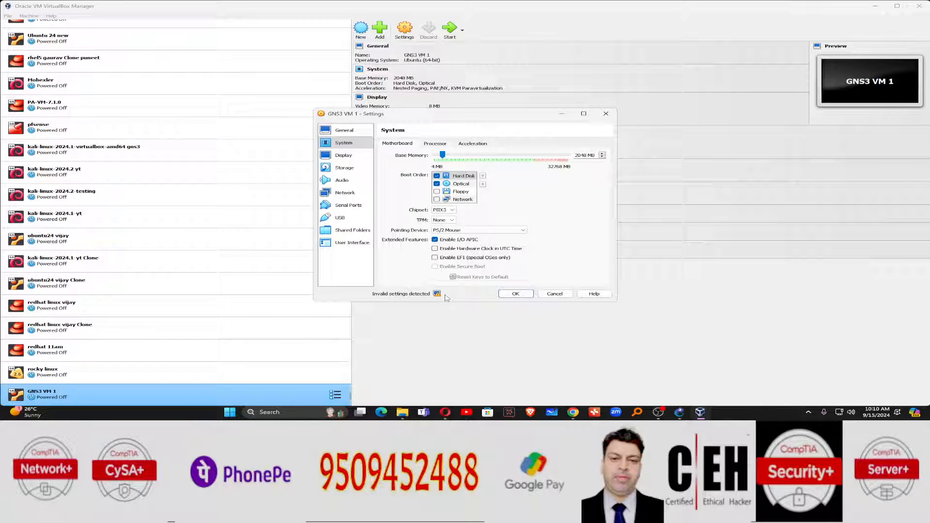
mouse_move(437, 294)
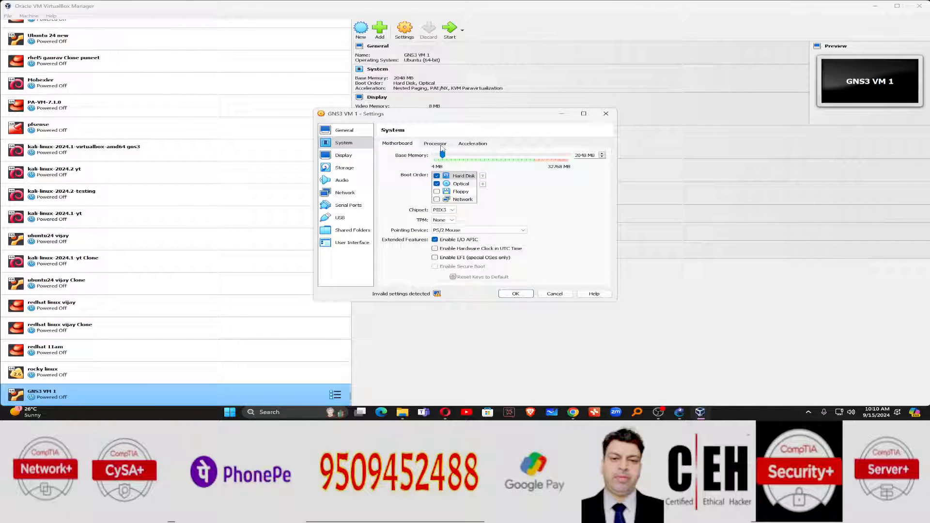
left_click(343, 155)
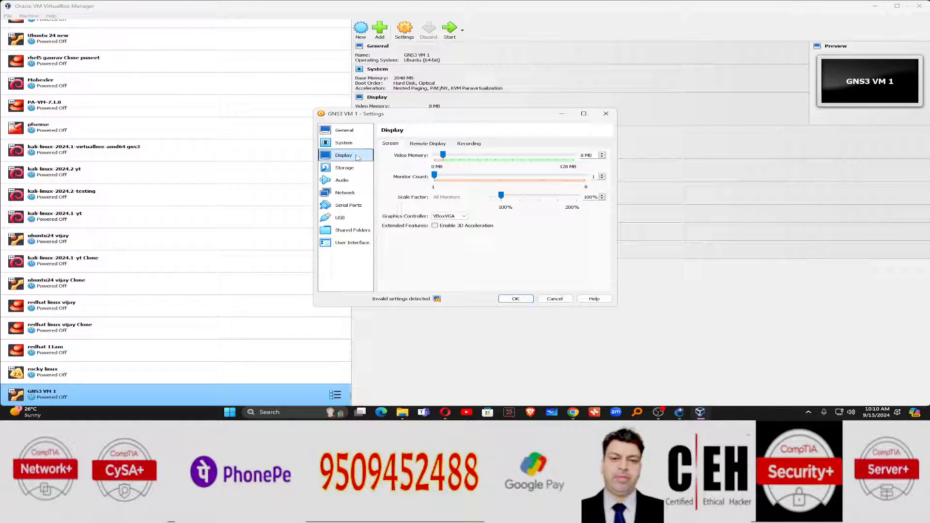
left_click_drag(442, 155, 452, 155)
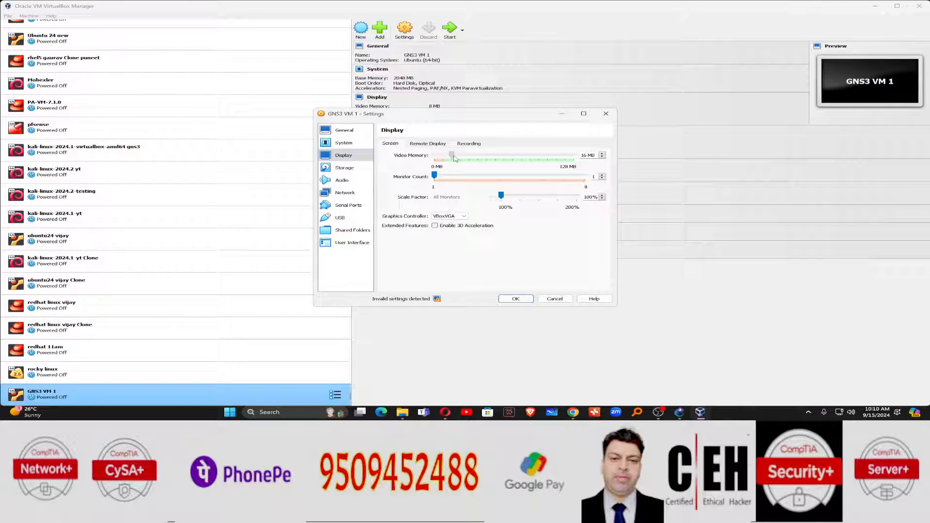
left_click_drag(452, 158, 500, 159)
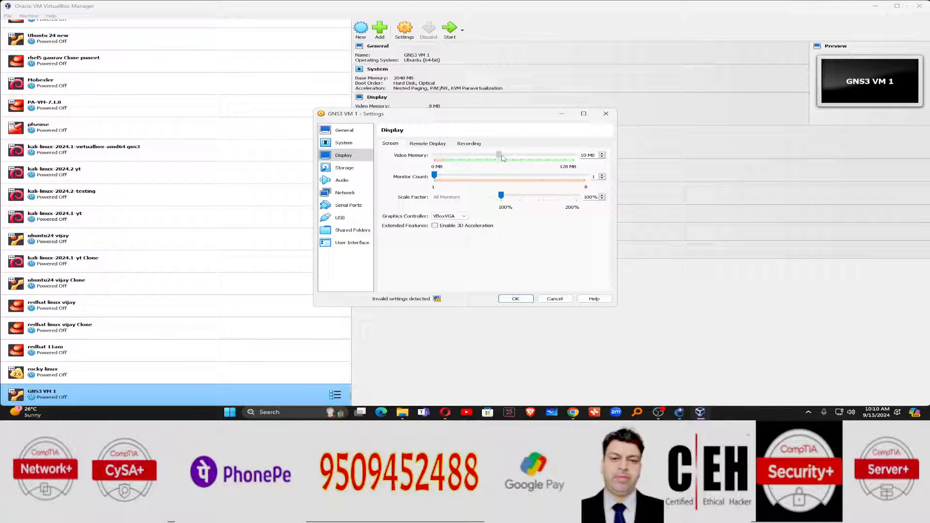
left_click_drag(499, 155, 552, 156)
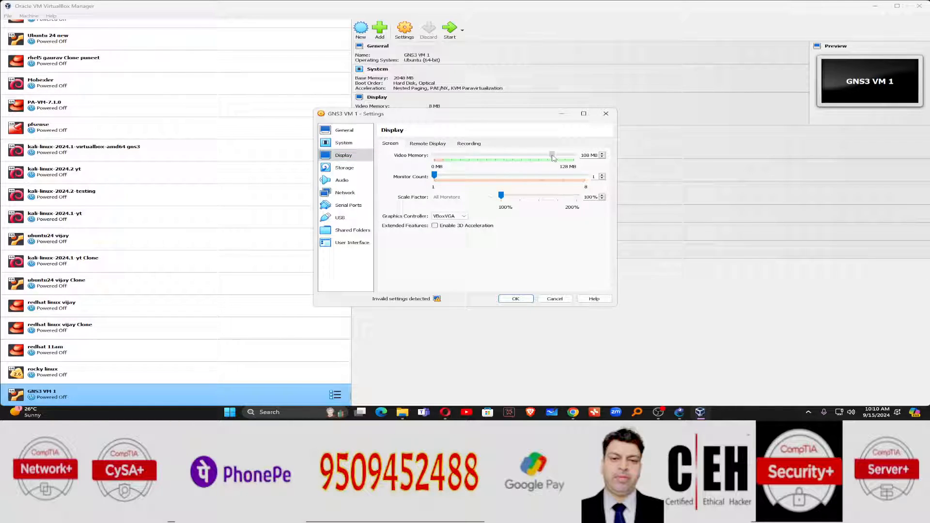
left_click_drag(552, 155, 561, 155)
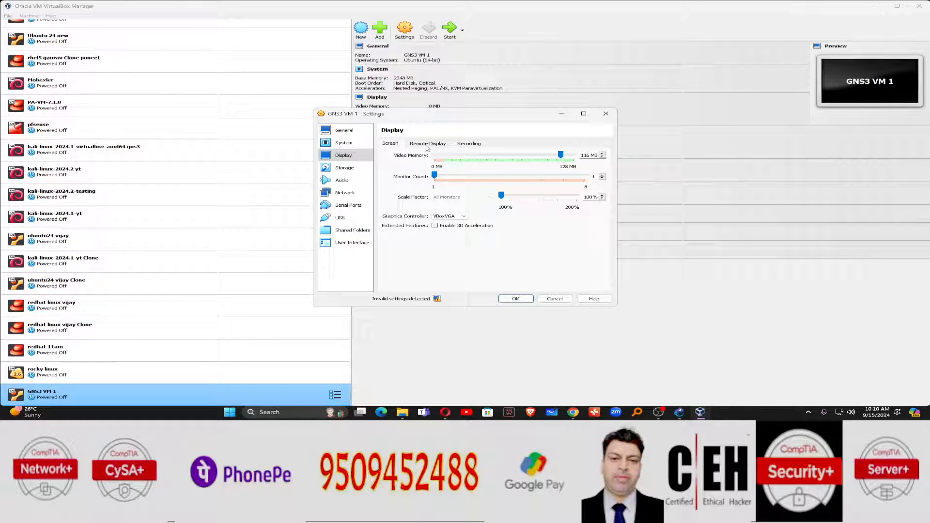
left_click(344, 142)
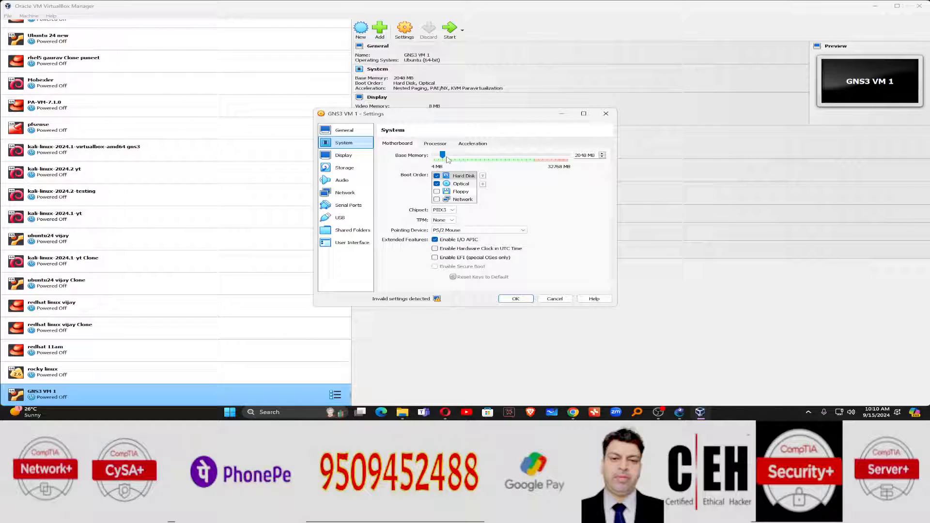
left_click_drag(444, 155, 460, 155)
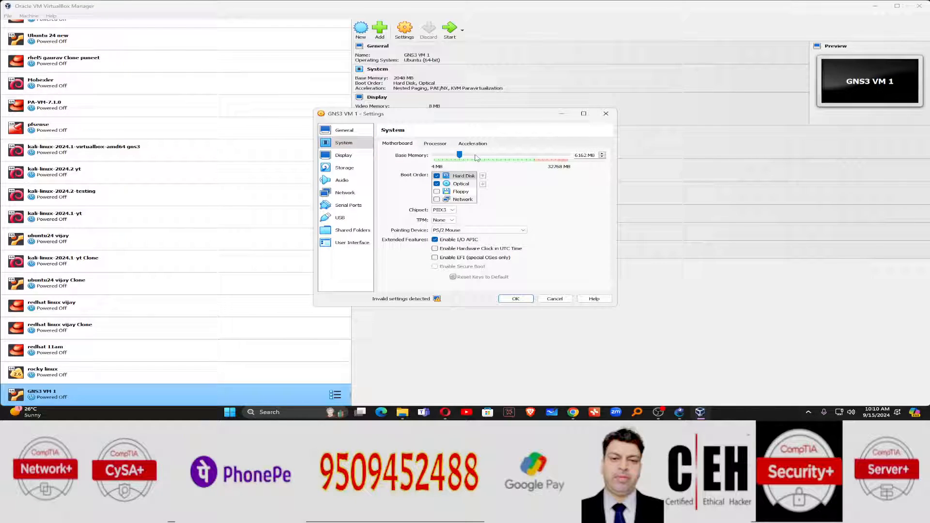
left_click_drag(460, 155, 465, 156)
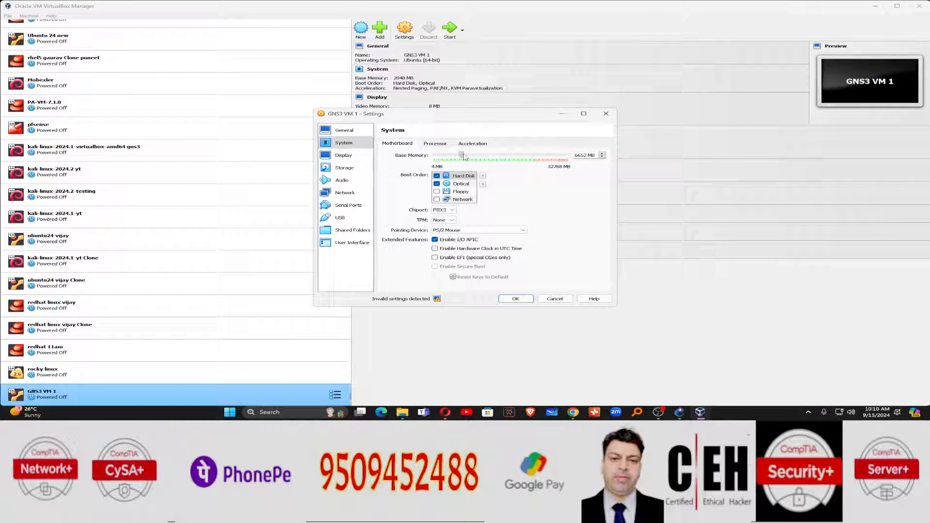
left_click(516, 299)
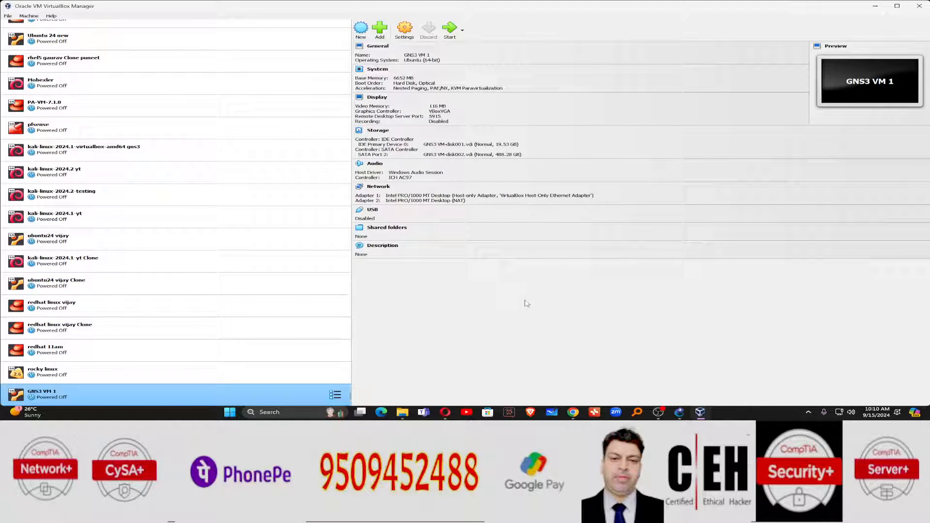
mouse_move(722, 20)
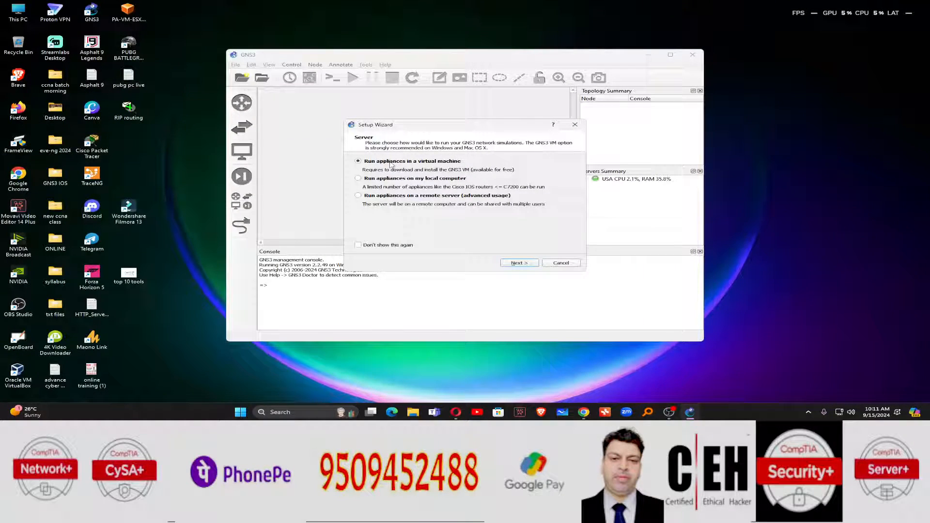
mouse_move(535, 256)
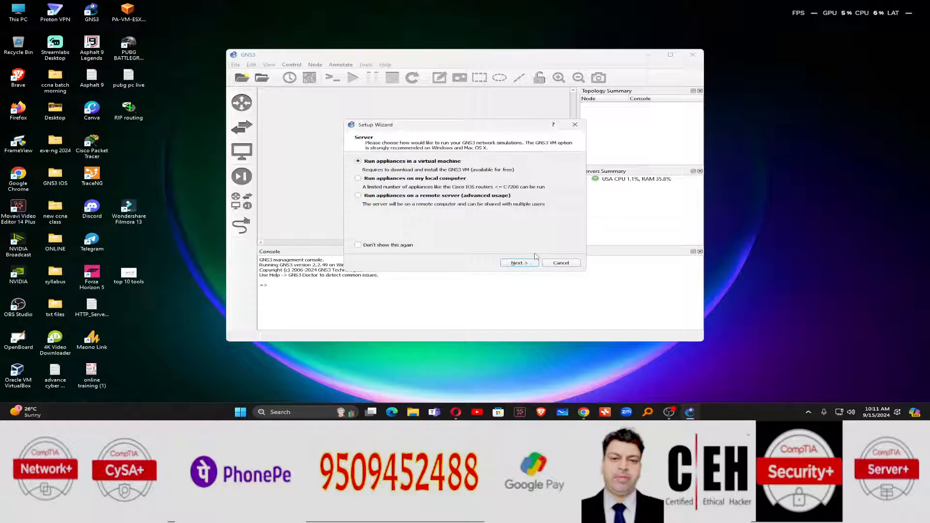
- Run appliances in a VirtualBox GNS3 VM with 2 vCPUs and 4048 MB RAM, skipping the VMware error
left_click(519, 263)
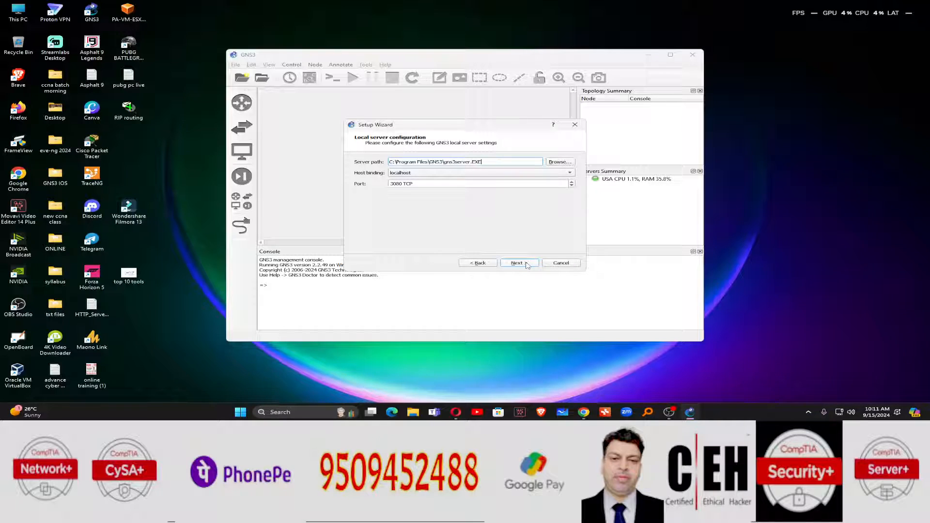
left_click(517, 263)
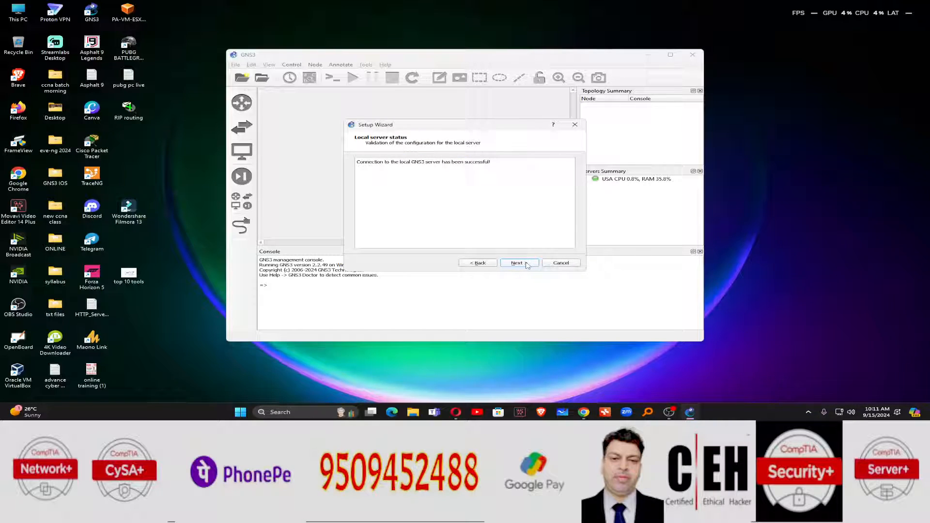
left_click(517, 263)
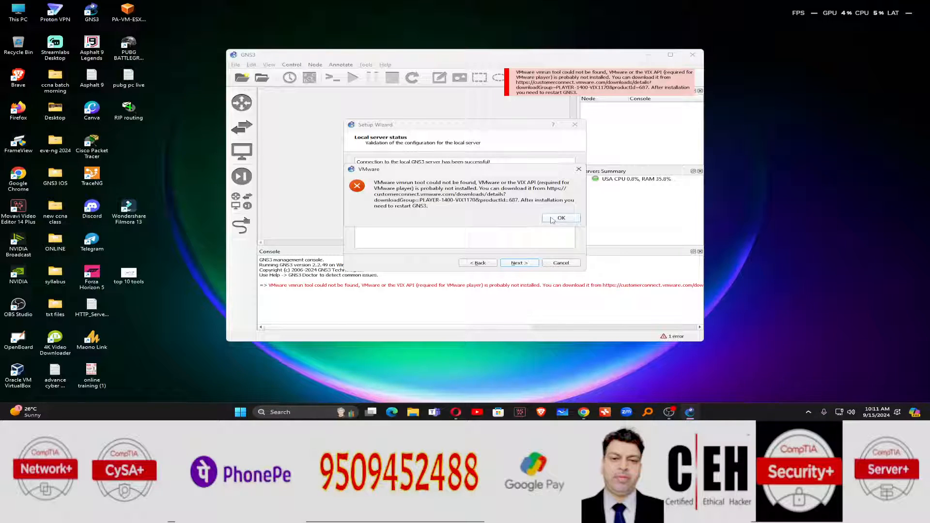
left_click(561, 218)
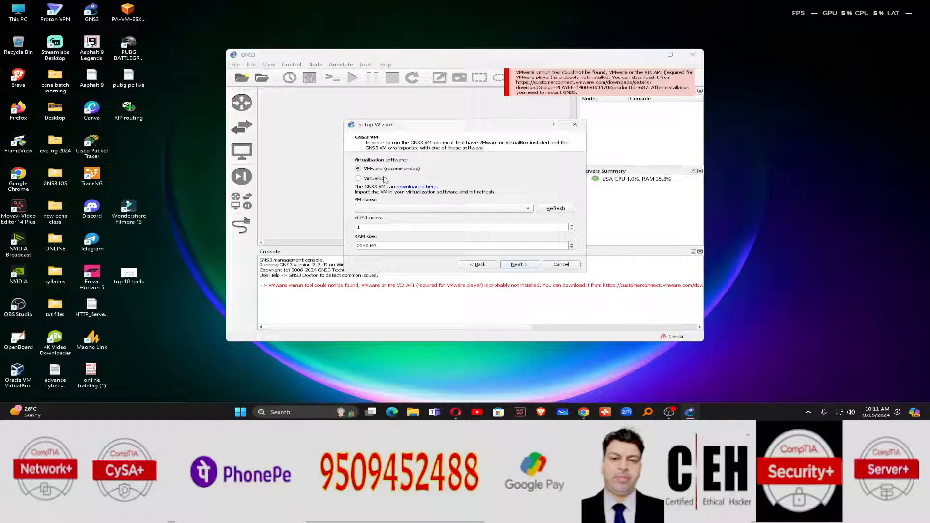
left_click(358, 178)
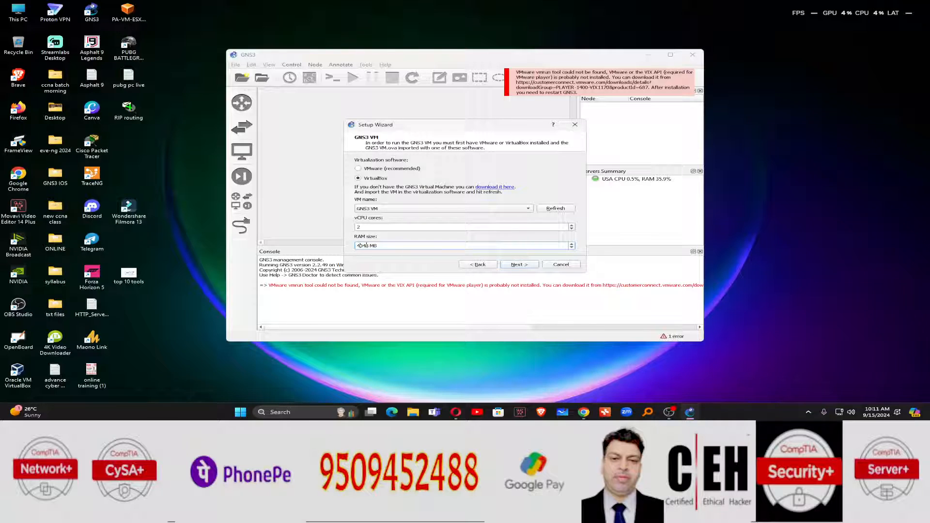
left_click(519, 264)
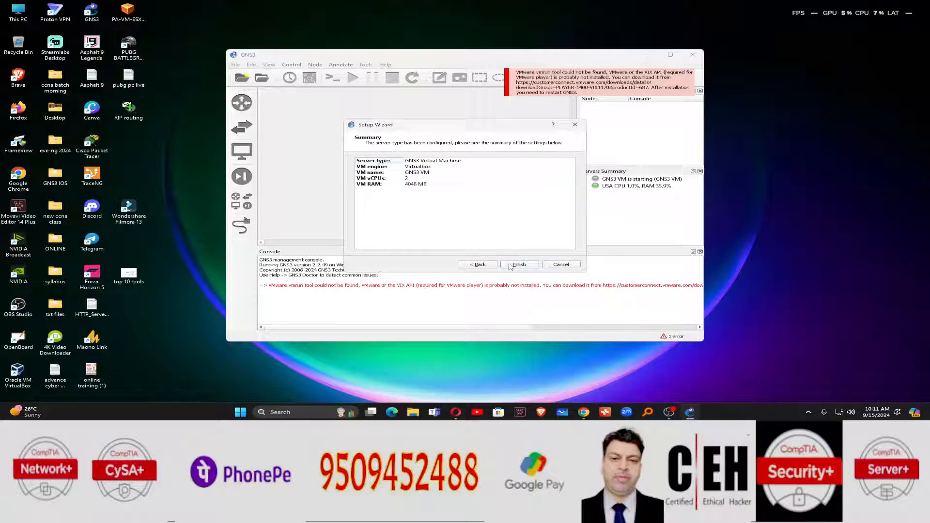
left_click(519, 264)
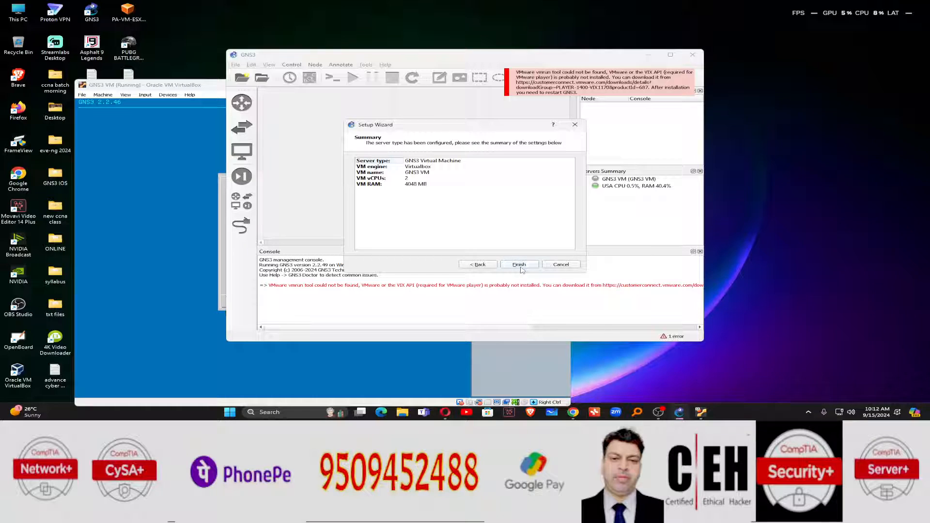
- Close the Setup Wizard once the GNS3 VM has booted at 192.168.56.102
left_click(519, 265)
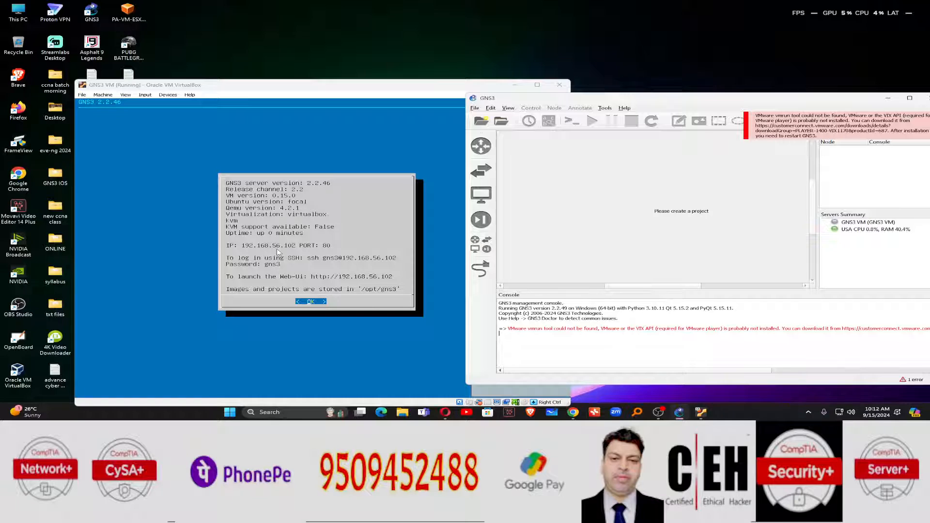
mouse_move(256, 253)
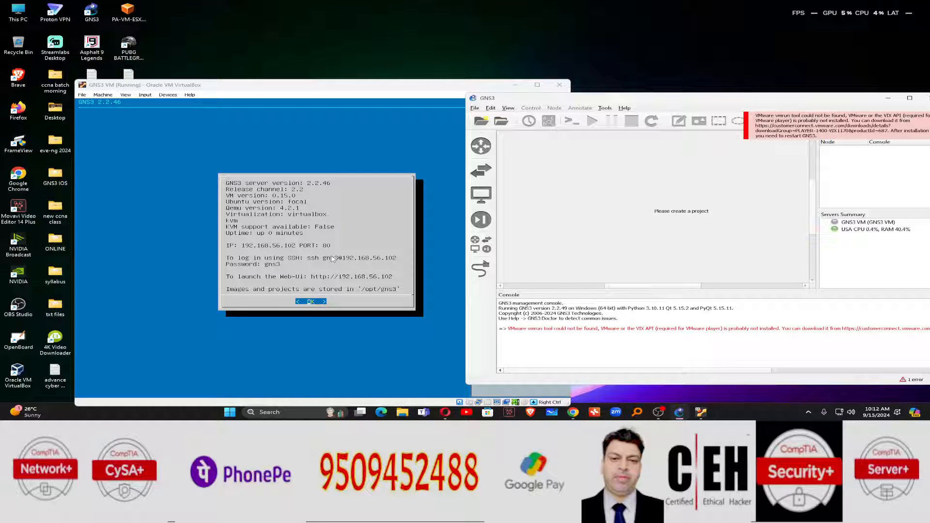
mouse_move(359, 264)
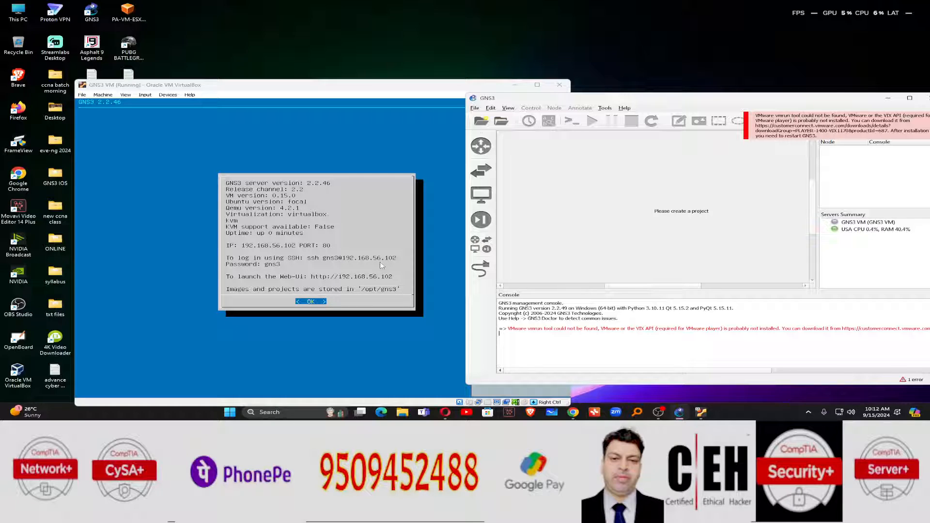
mouse_move(318, 286)
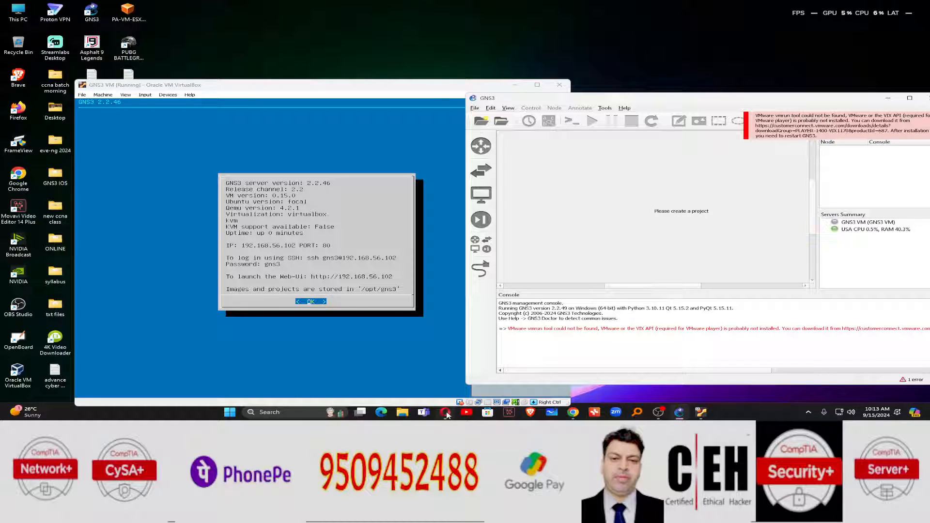
- Note the VM's IP 192.168.56.102 and Web-UI address, then launch Opera
left_click(445, 413)
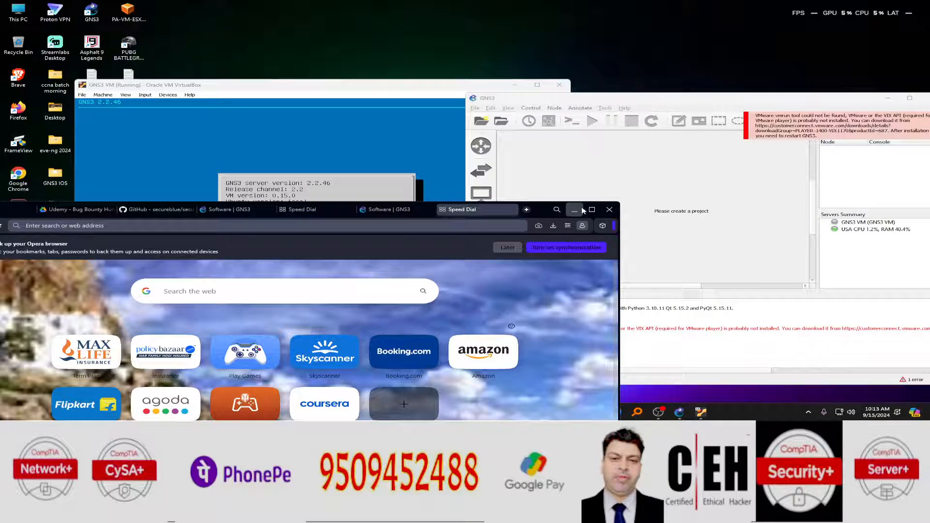
- Enter 192.168.56.102 in Opera's address bar to open the GNS3 Web UI projects page
left_click(591, 209)
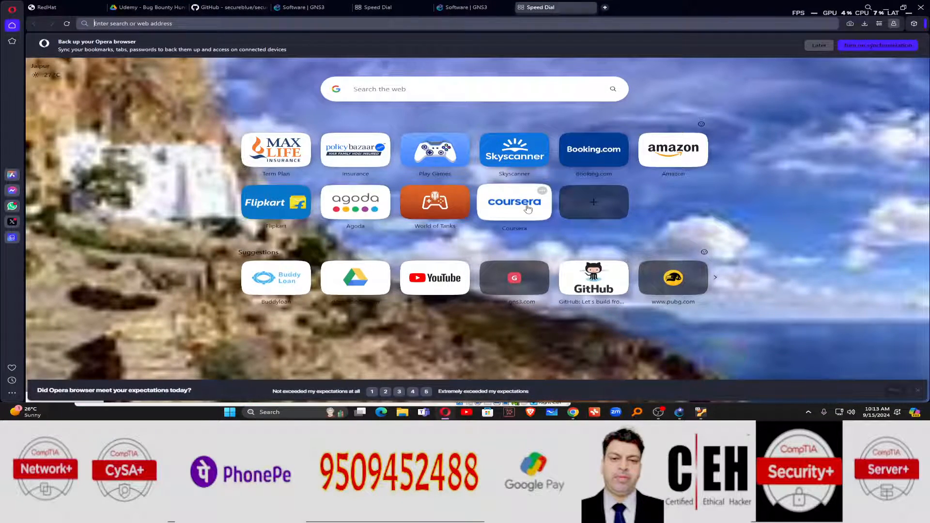
type("192.168.56.102/static/web-ui/server/1/projects")
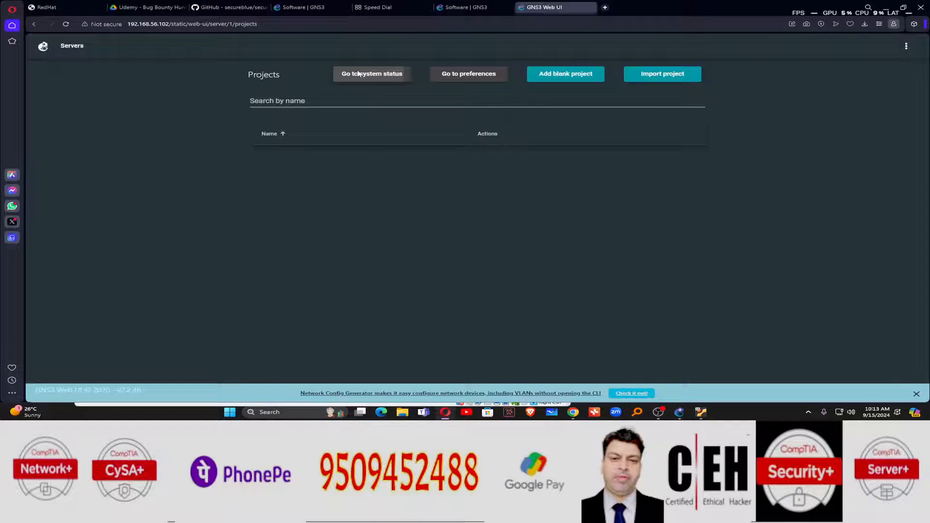
left_click(372, 74)
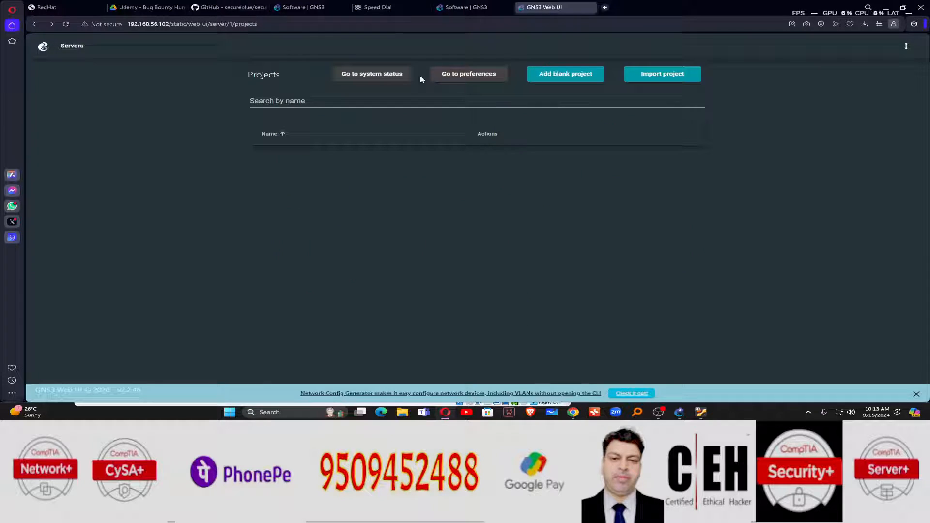
mouse_move(673, 87)
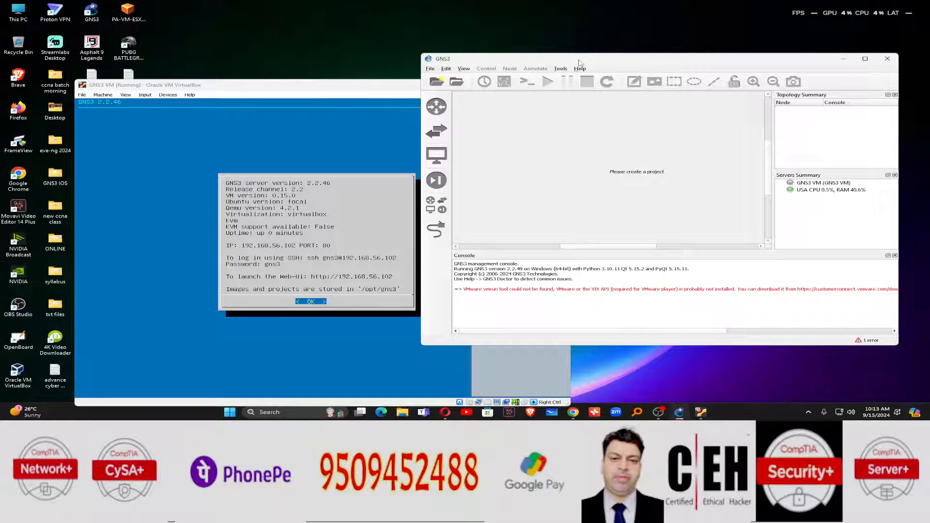
mouse_move(499, 64)
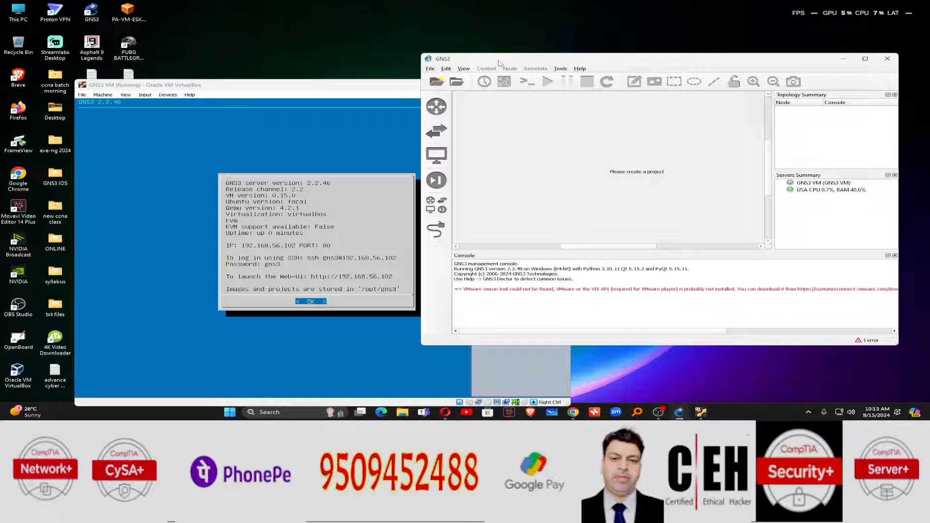
left_click(446, 68)
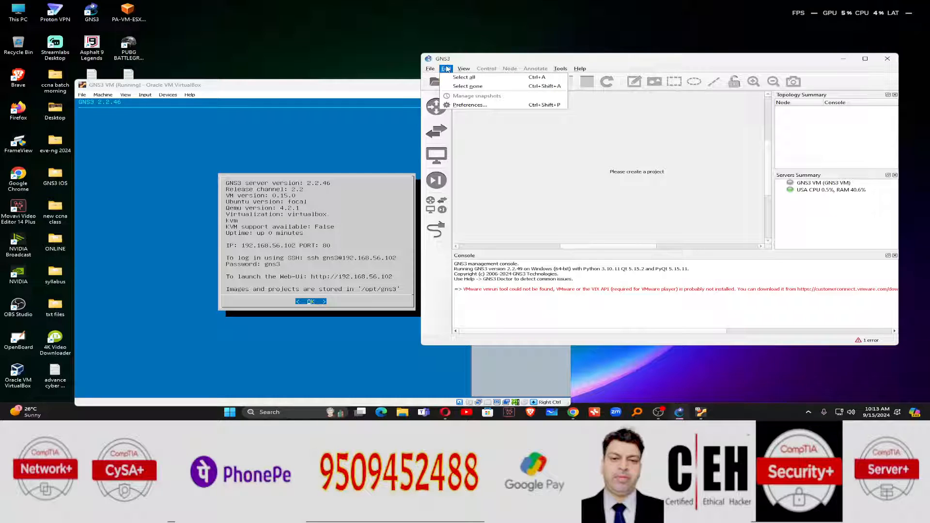
left_click(470, 105)
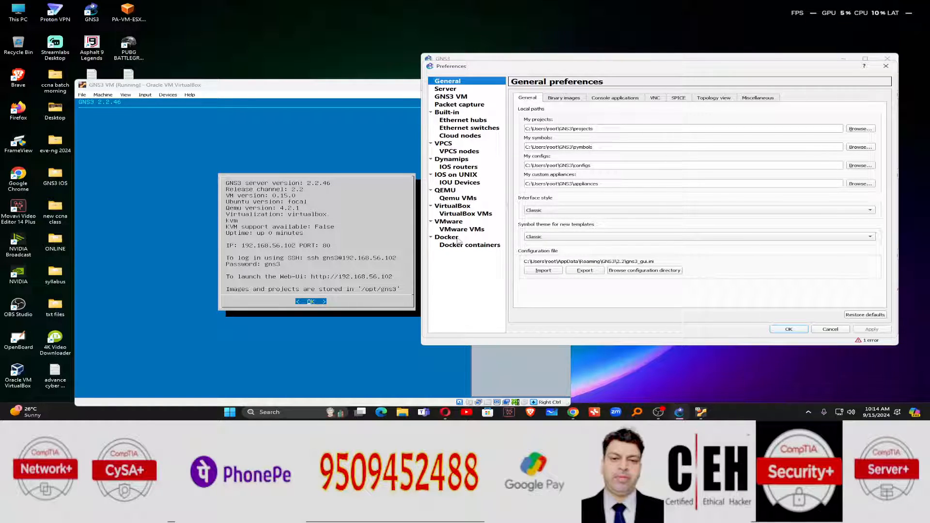
mouse_move(449, 116)
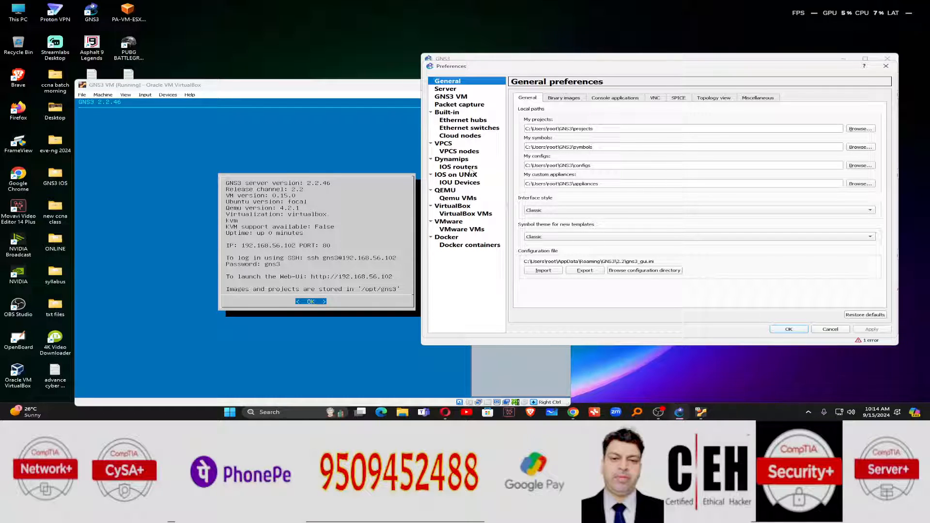
mouse_move(708, 228)
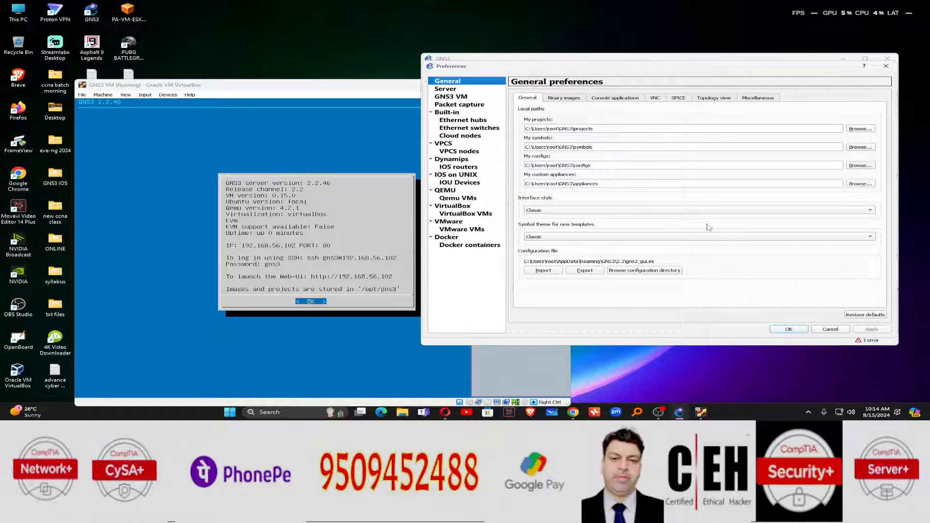
mouse_move(763, 259)
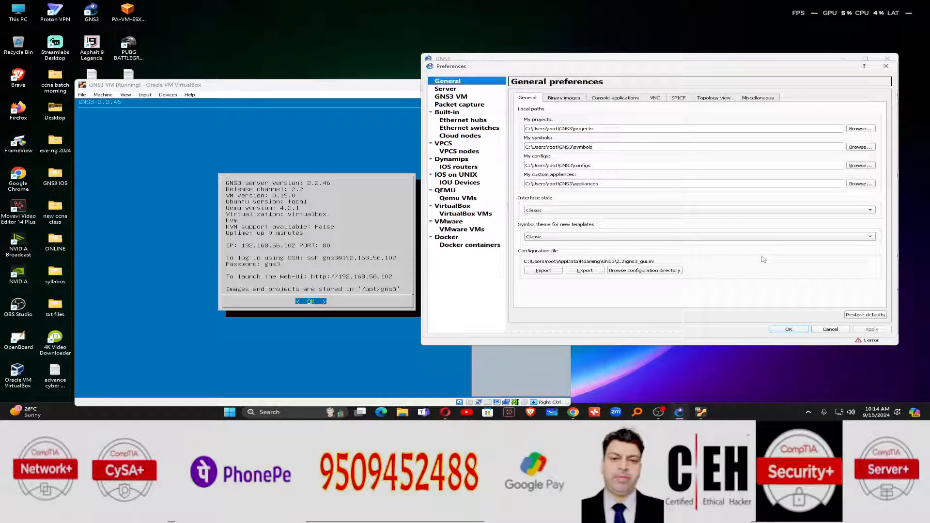
mouse_move(752, 262)
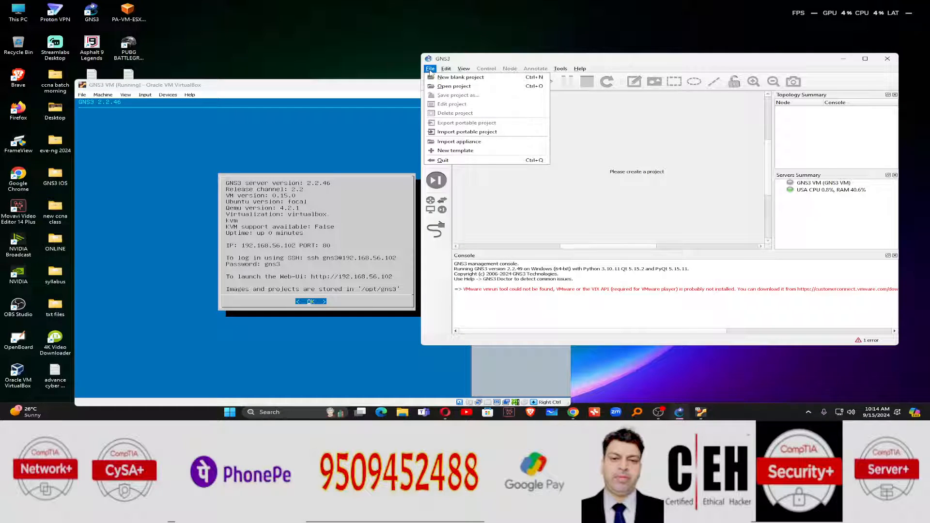
mouse_move(465, 142)
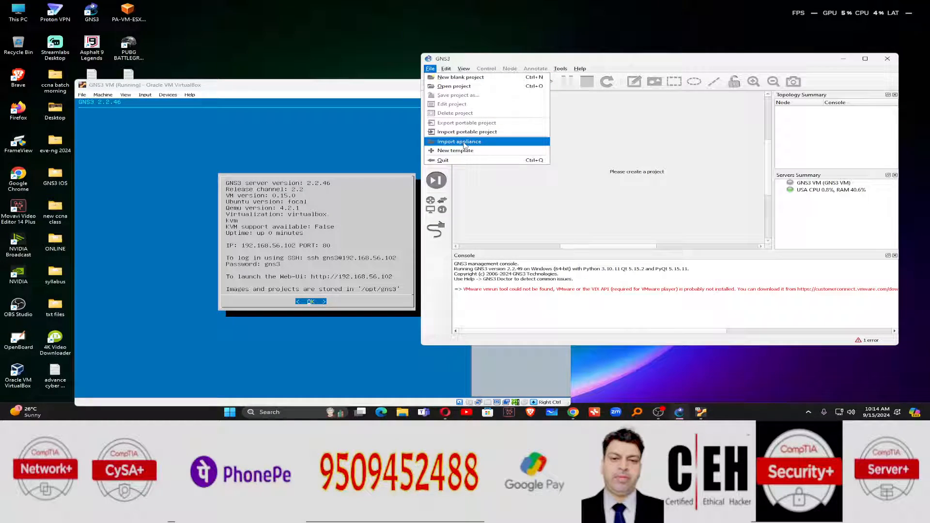
- Import the openvswitch appliance file from Desktop > GNS3 IOS
left_click(464, 141)
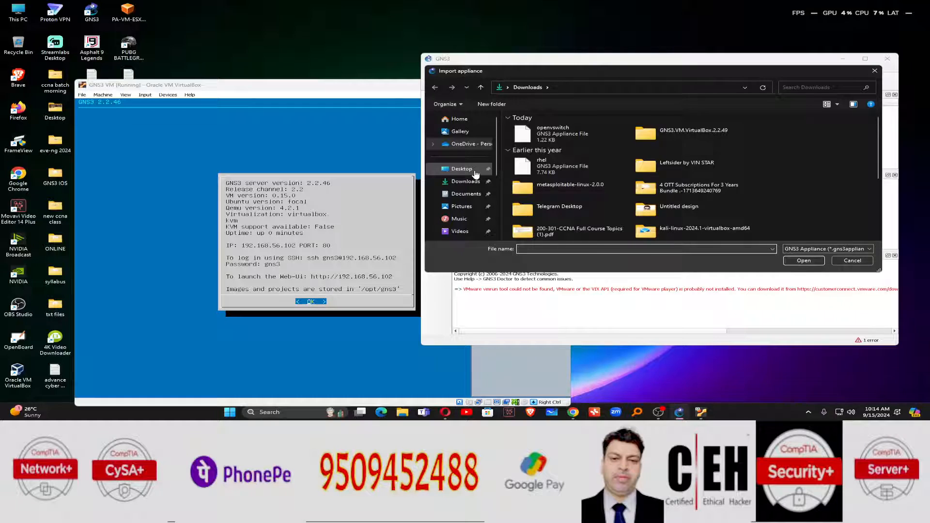
left_click(461, 169)
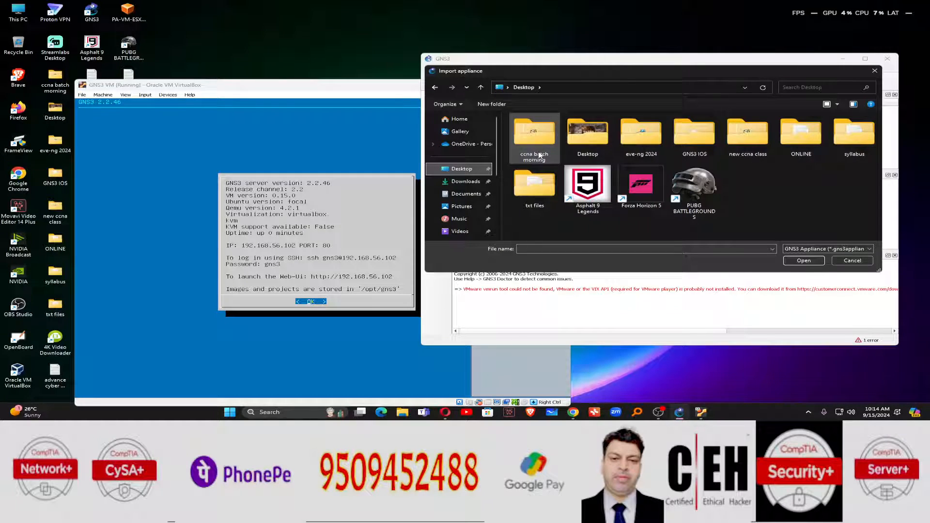
mouse_move(695, 136)
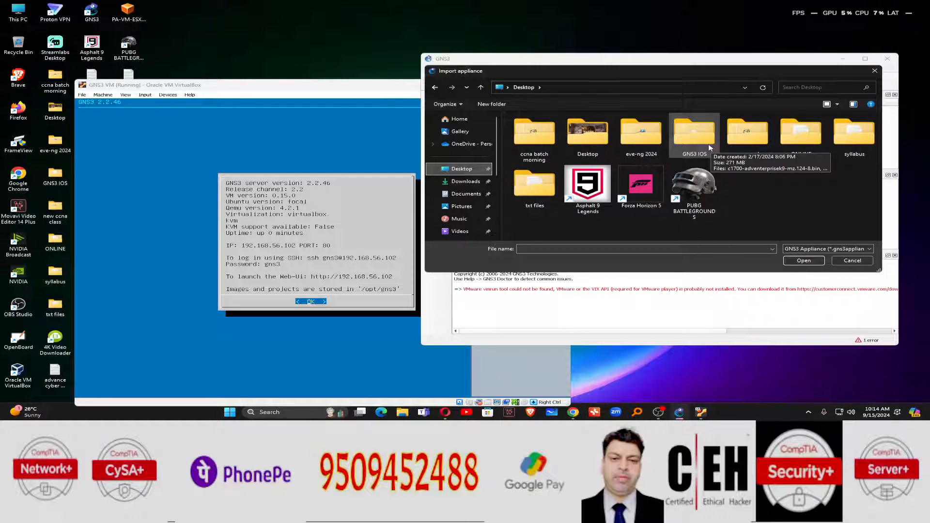
double_click(694, 133)
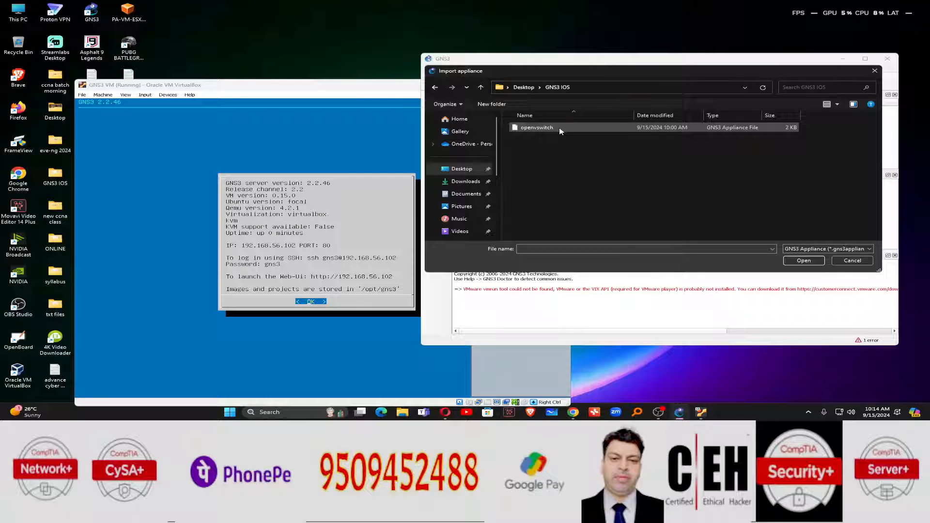
left_click(853, 261)
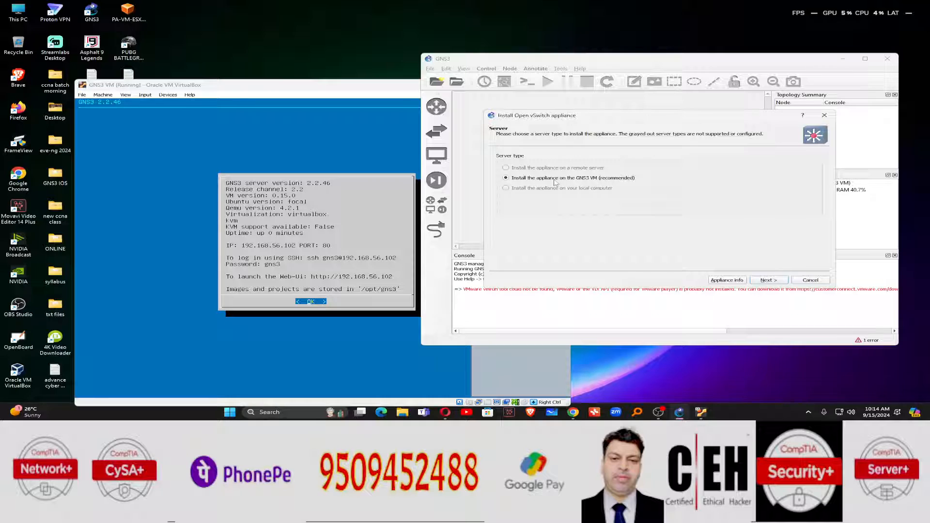
mouse_move(721, 226)
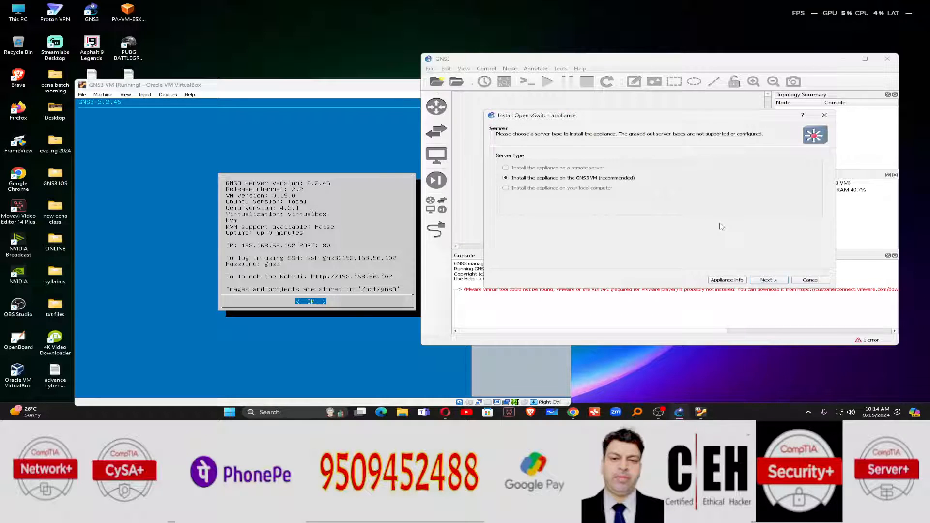
- Install Open vSwitch on the GNS3 VM and acknowledge the 'Open vSwitch' template message
left_click(769, 280)
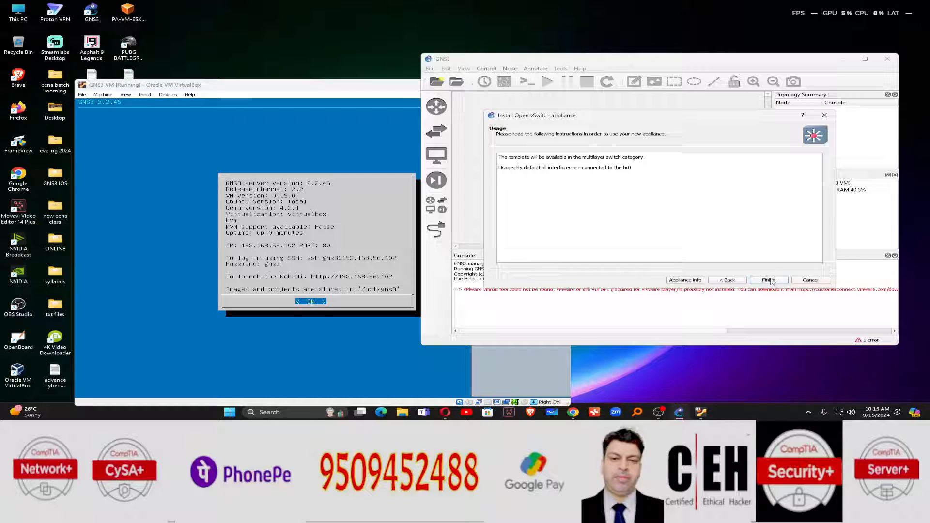
left_click(769, 280)
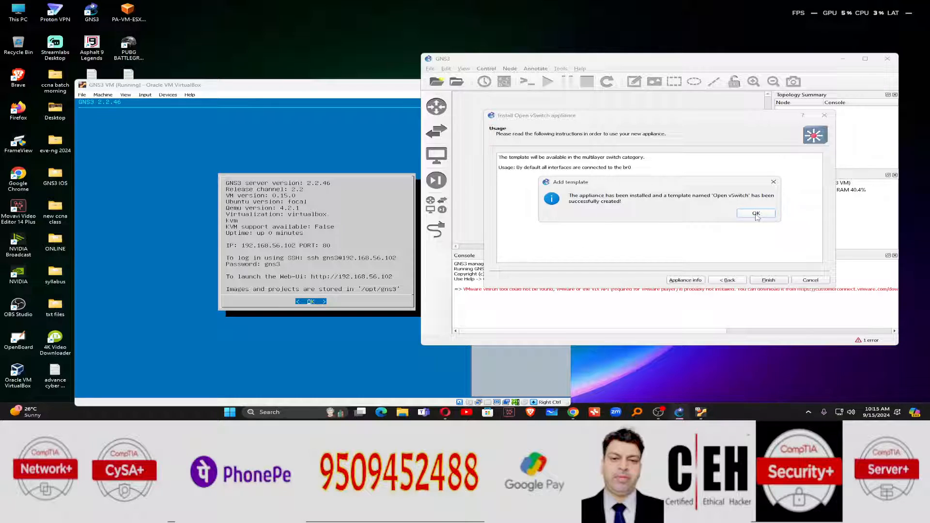
left_click(756, 213)
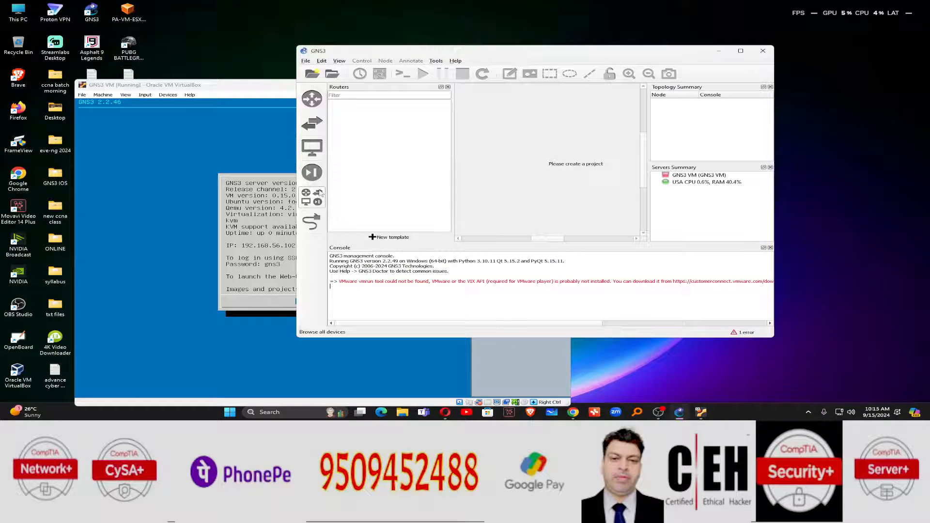
- Open the all-devices list to find the Open vSwitch template
left_click(318, 193)
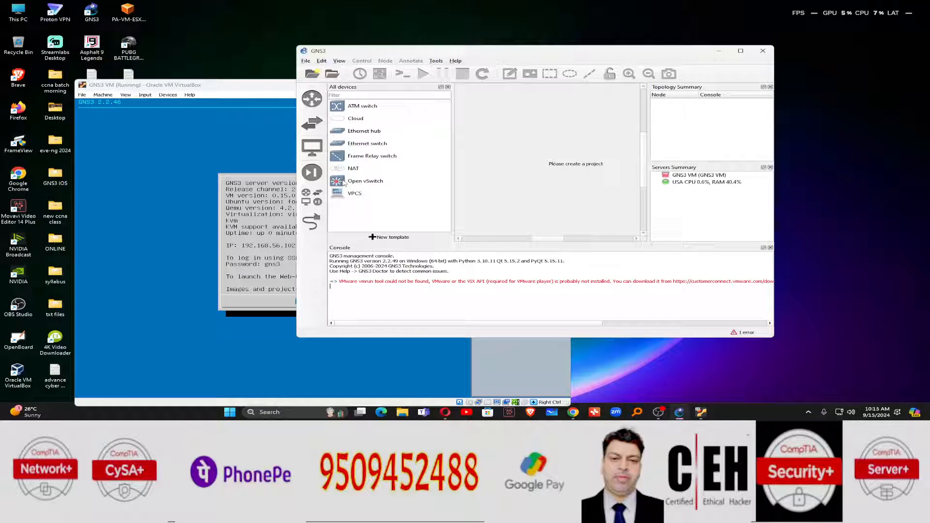
mouse_move(354, 190)
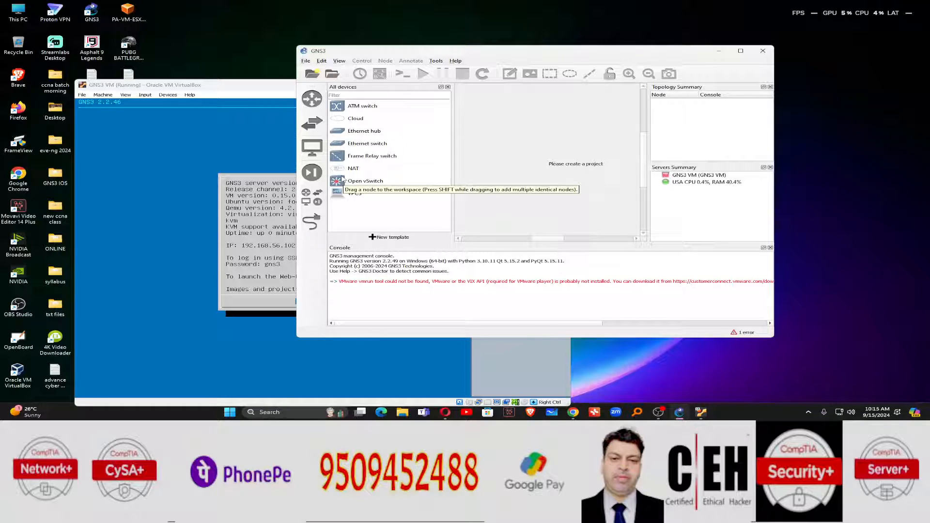
mouse_move(354, 193)
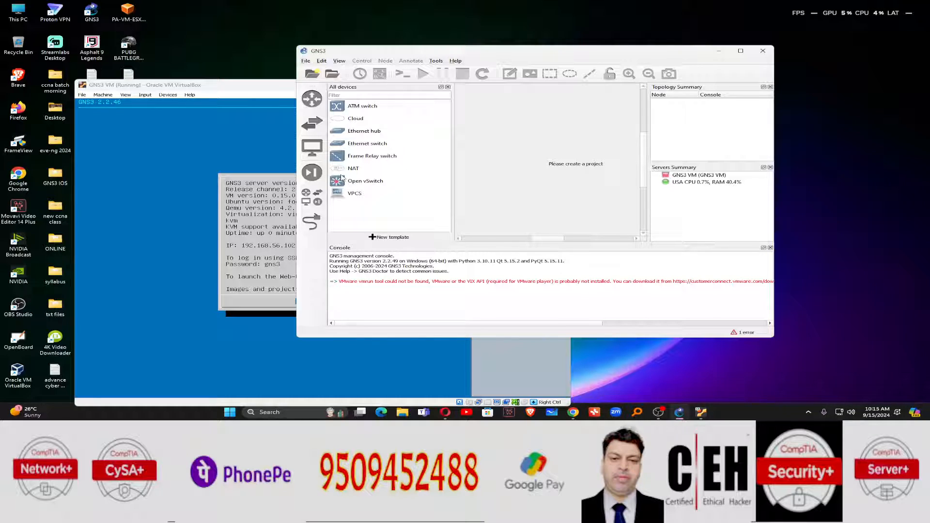
mouse_move(403, 195)
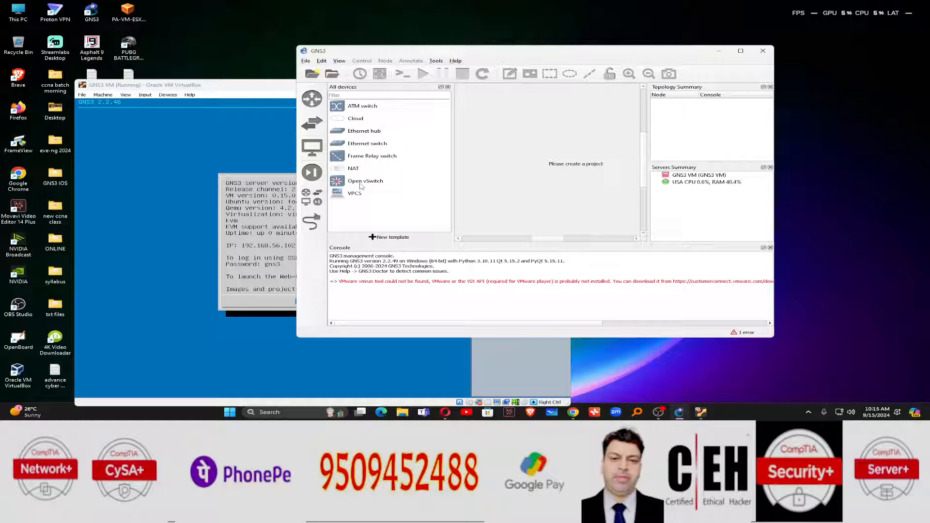
mouse_move(359, 190)
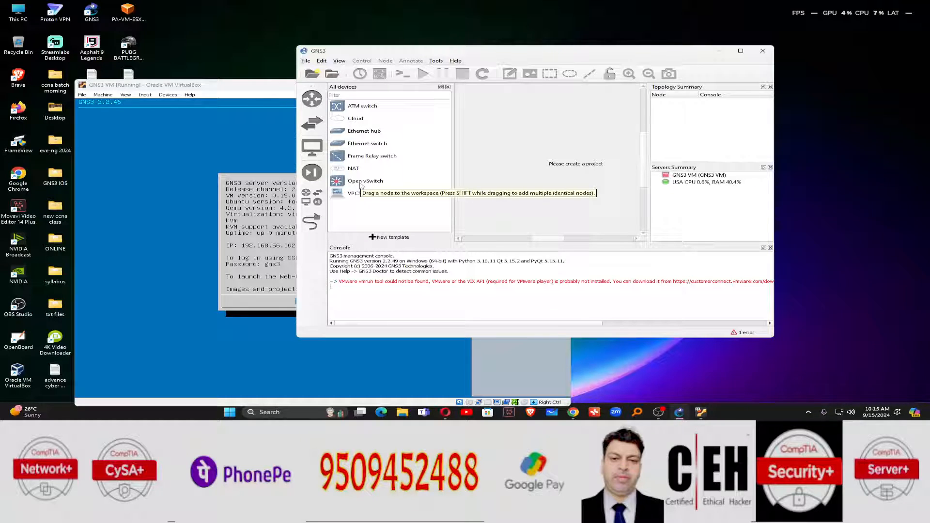
mouse_move(361, 223)
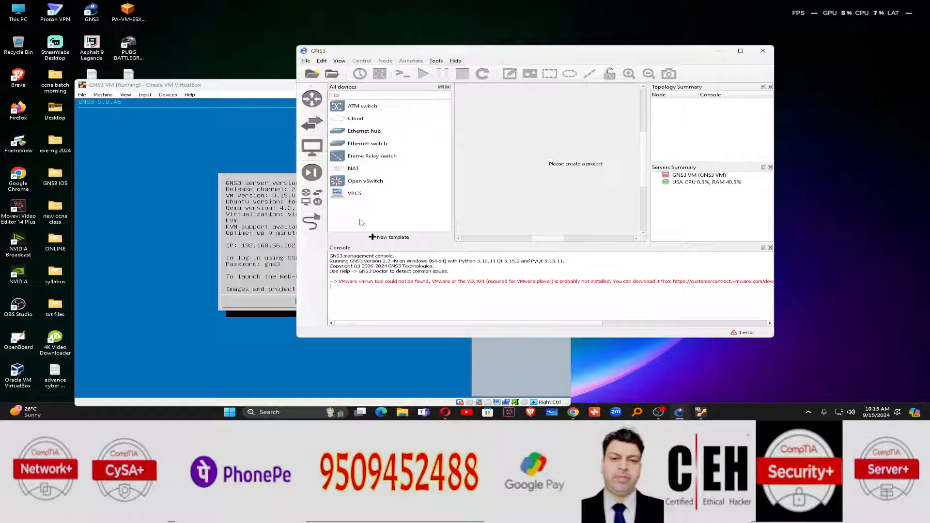